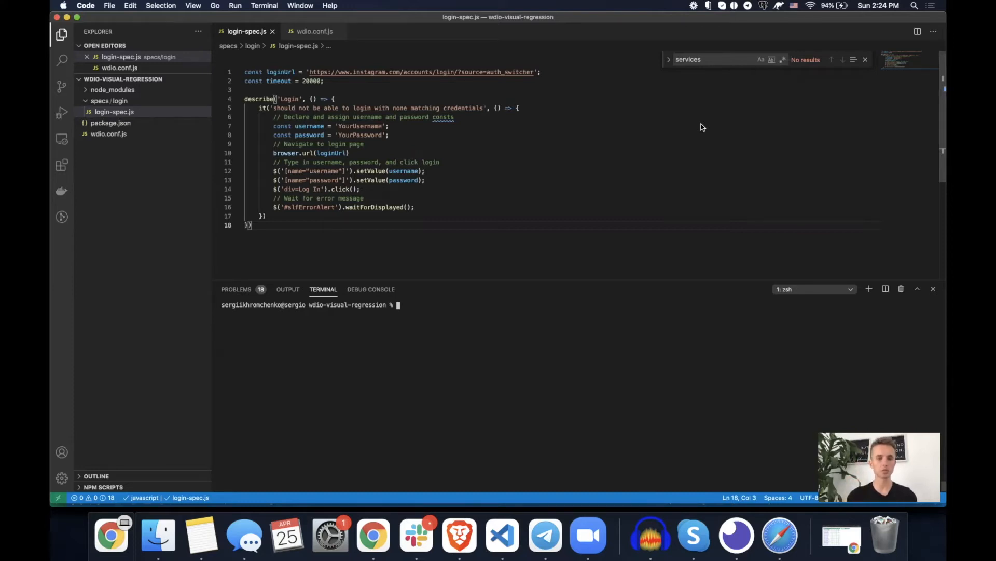
{"action": "mouse_move", "coordinate": [413, 406]}
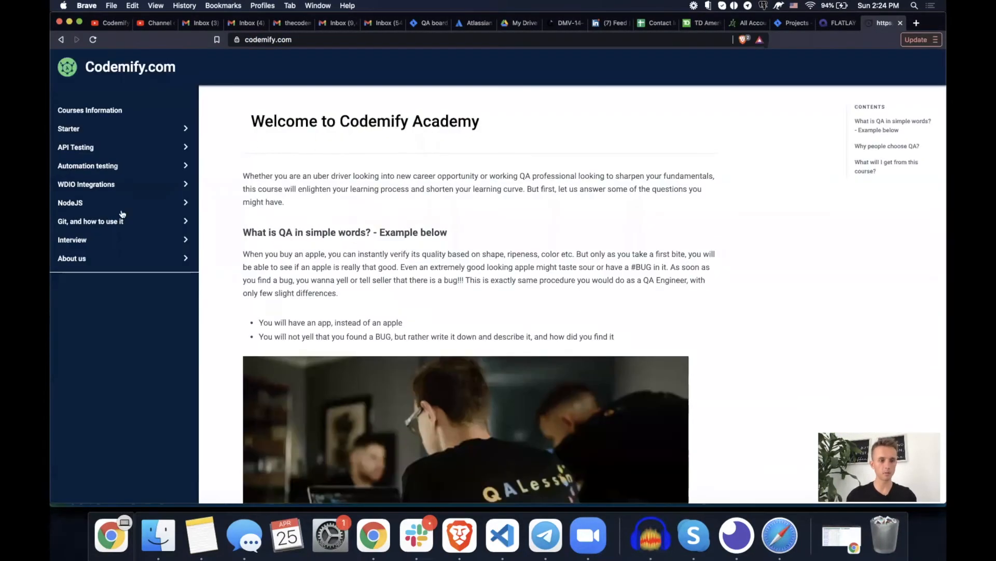
- Open WDIO Integrations > Visual Regression and select its npm install wdio-image-comparison-service command
{"action": "left_click", "coordinate": [87, 183]}
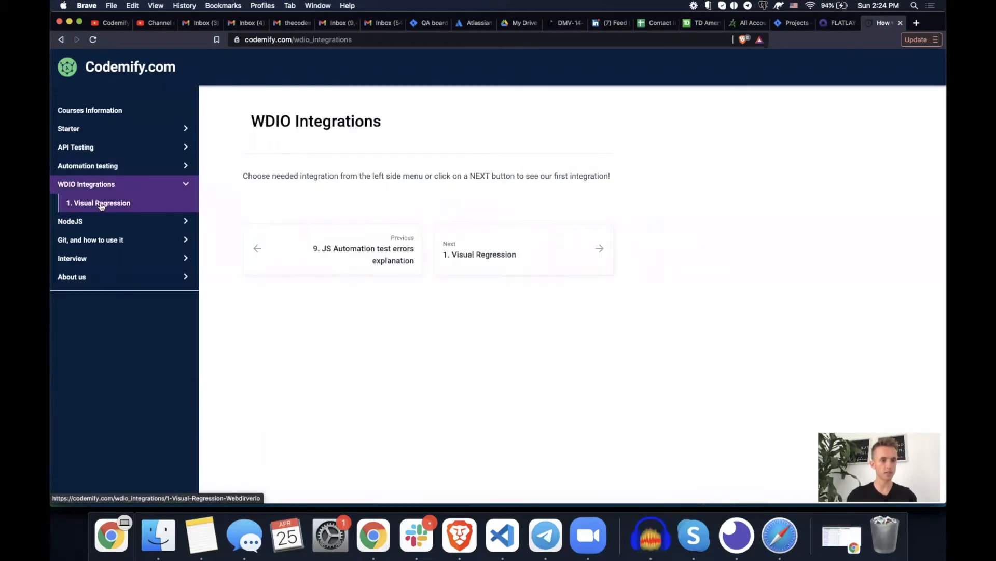
{"action": "left_click", "coordinate": [97, 202]}
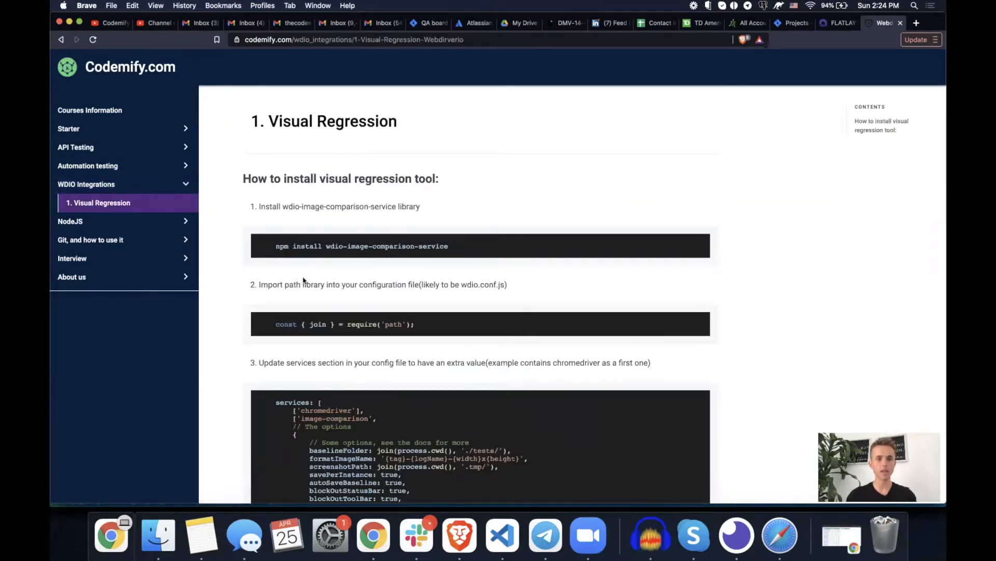
{"action": "scroll", "scroll_direction": "down", "scroll_amount": 3}
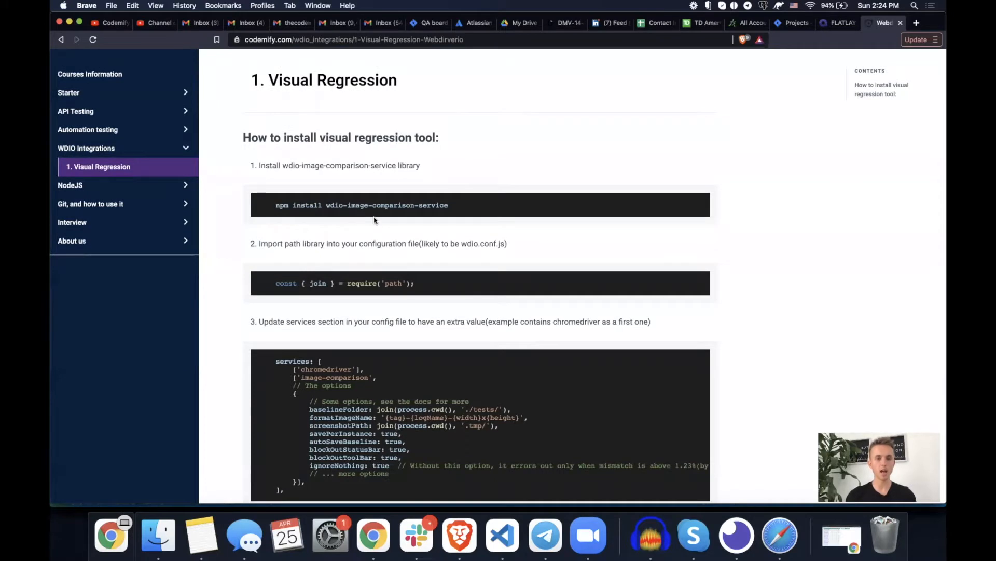
{"action": "triple_click", "coordinate": [361, 205]}
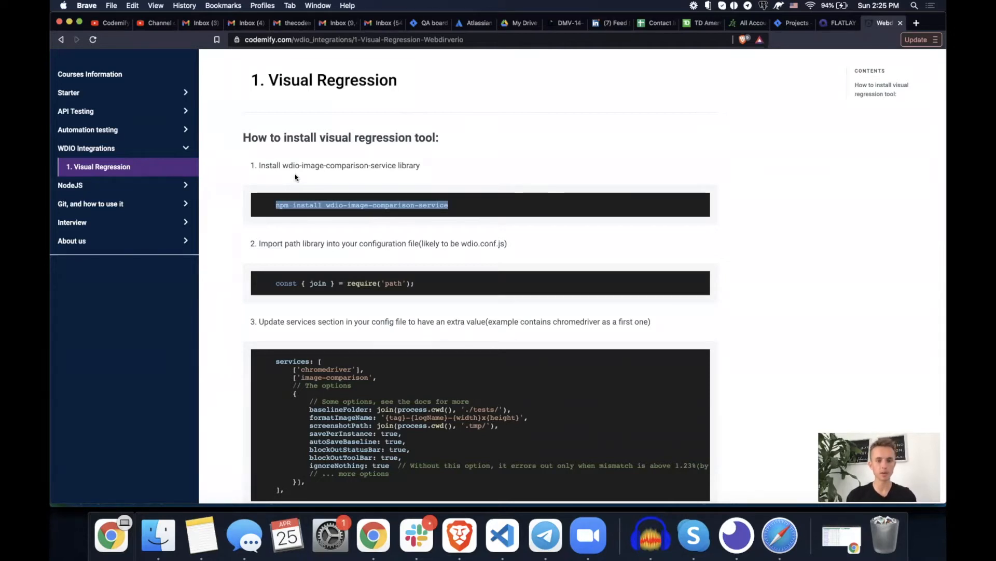
{"action": "mouse_move", "coordinate": [503, 536]}
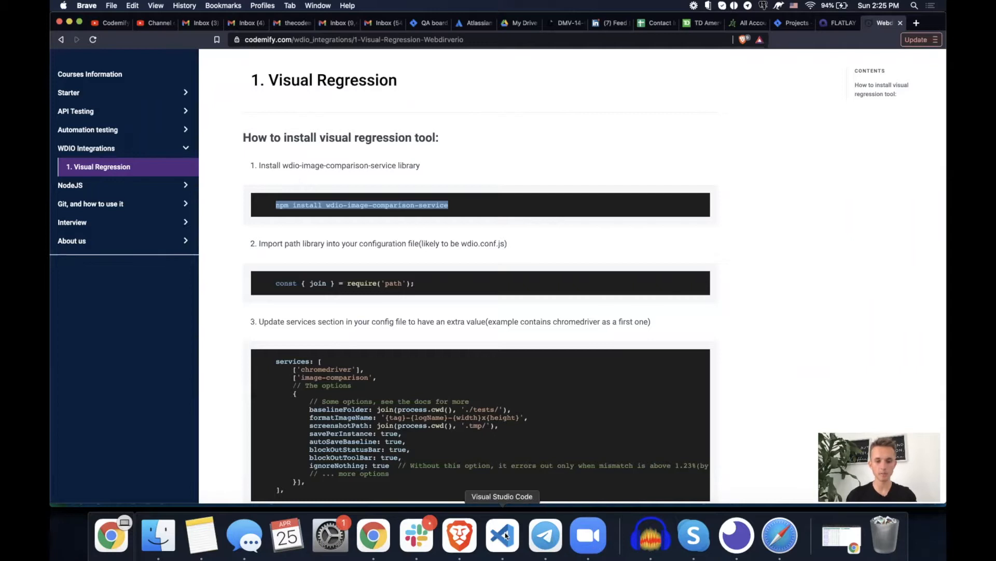
- Run npm install wdio-image-comparison-service in the terminal
{"action": "left_click", "coordinate": [501, 536]}
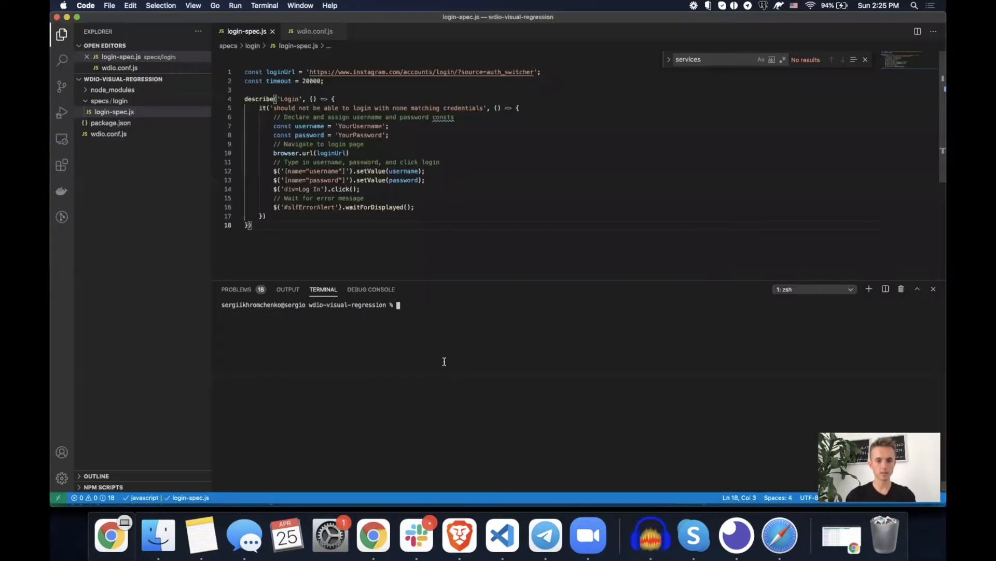
{"action": "type", "text": "npm install wdio-image-comparison-service"}
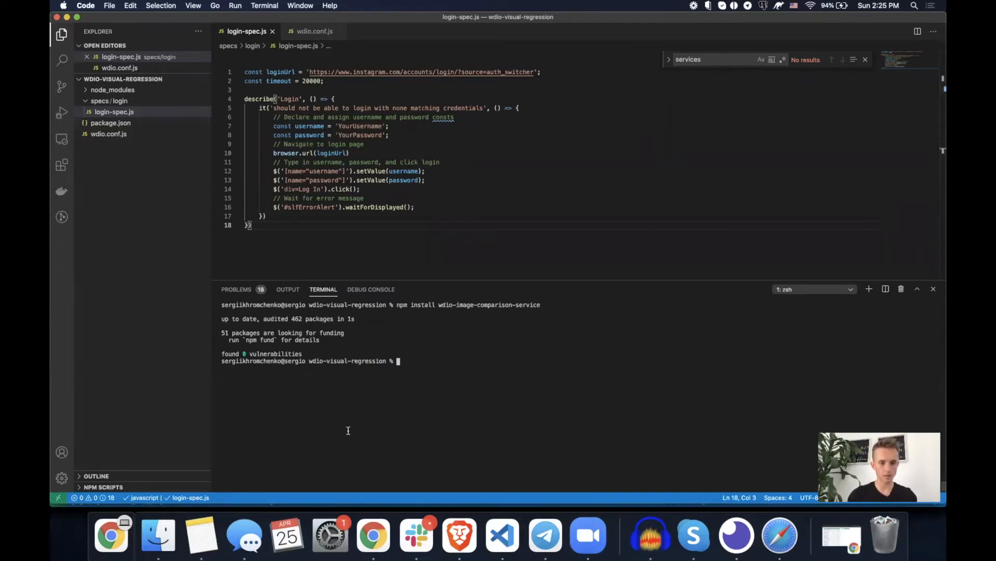
- Check the new dependency in package.json, open wdio.conf.js, and return to the lesson
{"action": "left_click", "coordinate": [111, 122]}
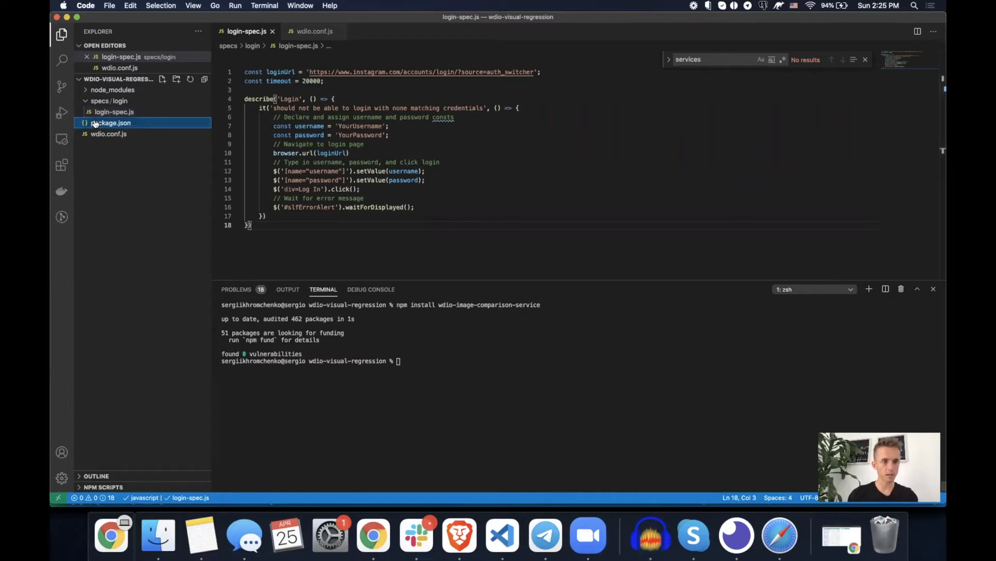
{"action": "left_click", "coordinate": [111, 122]}
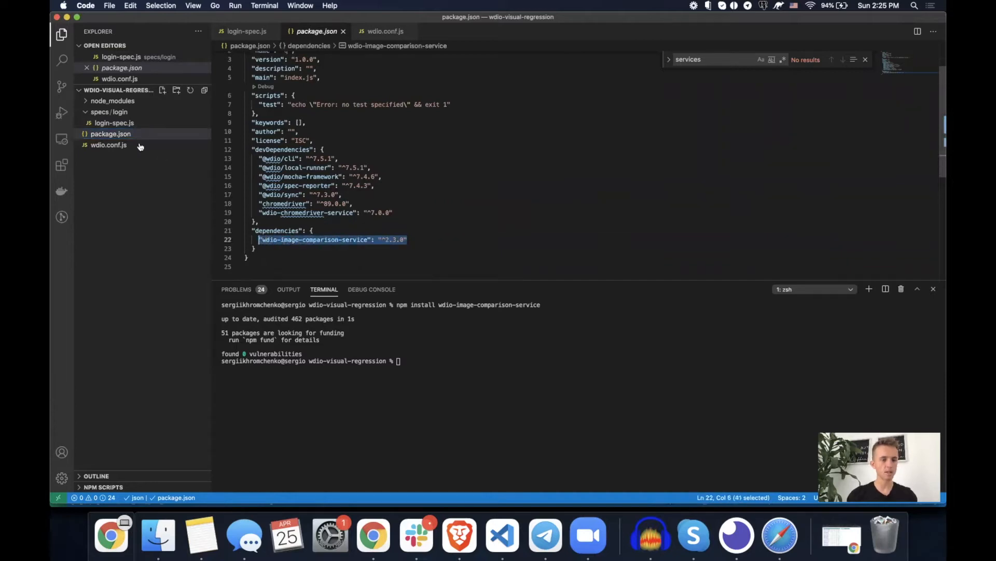
{"action": "left_click", "coordinate": [107, 145]}
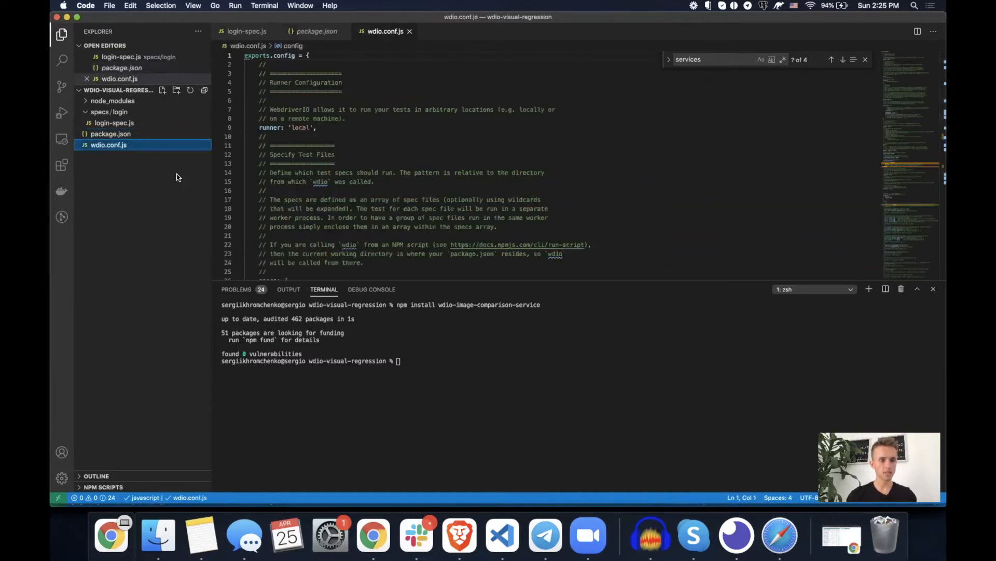
{"action": "left_click", "coordinate": [458, 536]}
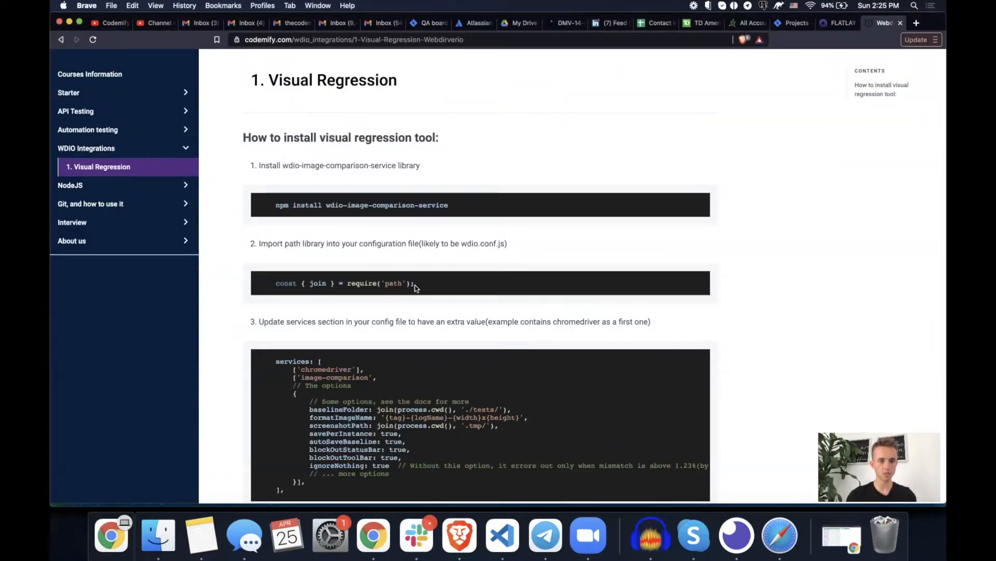
- Add const { join } = require('path'); as line 1 of wdio.conf.js and scroll the lesson to step 3
{"action": "triple_click", "coordinate": [344, 283]}
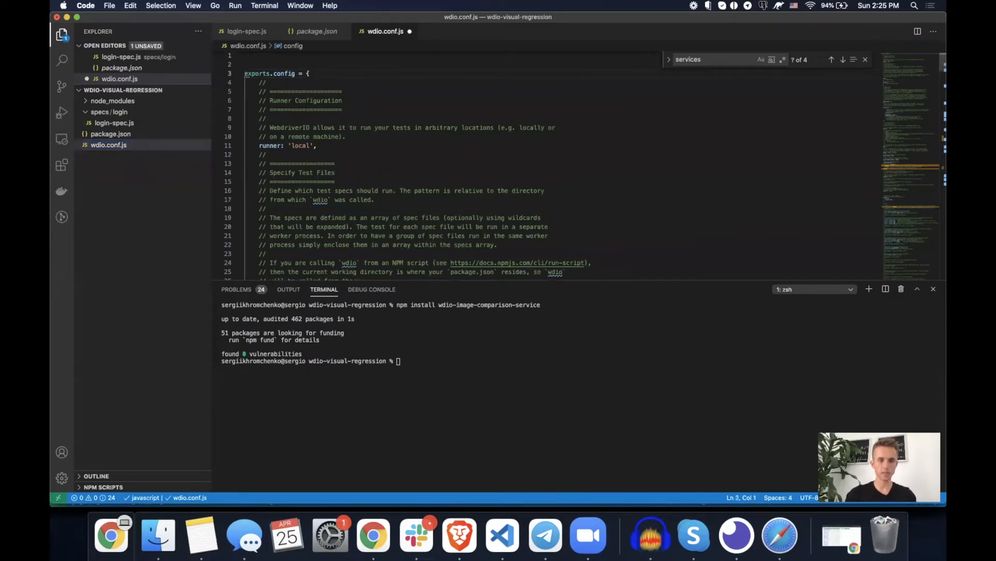
{"action": "type", "text": "const { join } = require('path');"}
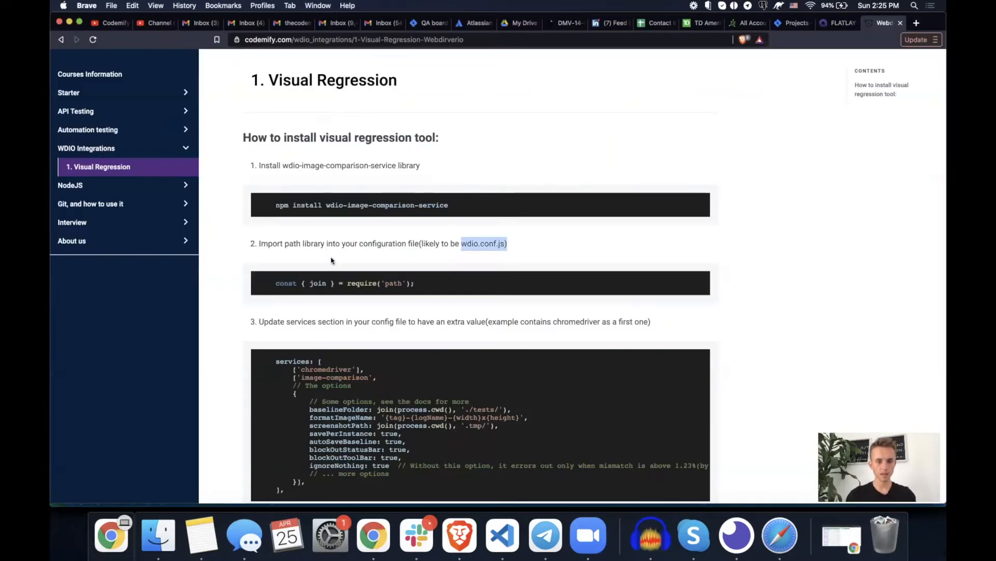
{"action": "scroll", "scroll_direction": "down", "scroll_amount": 3}
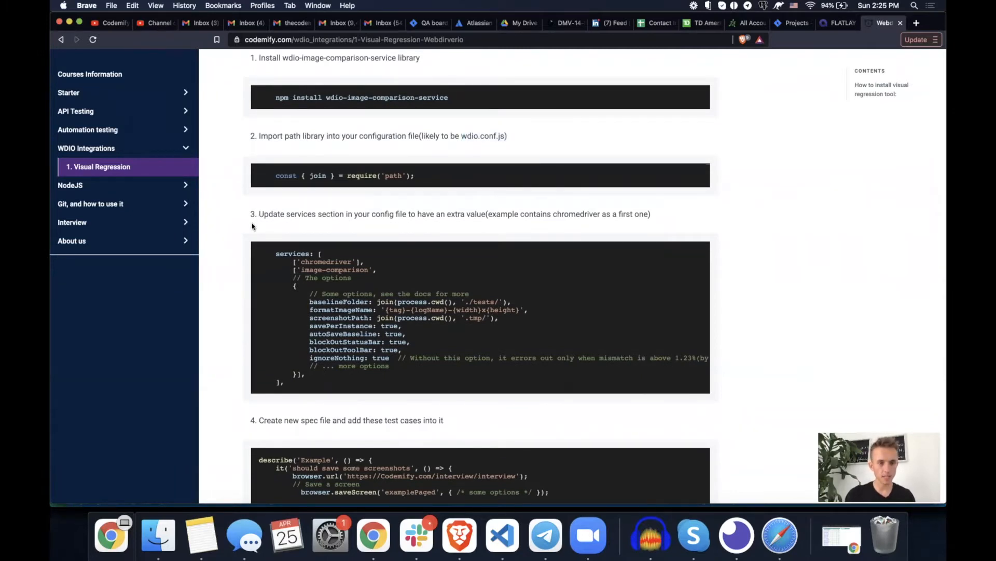
{"action": "mouse_move", "coordinate": [400, 224]}
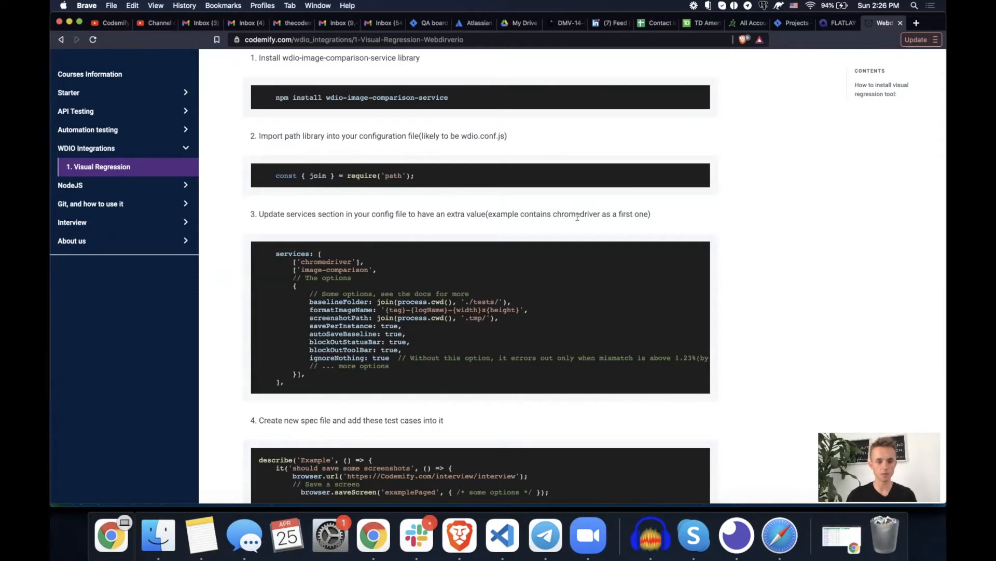
{"action": "mouse_move", "coordinate": [288, 386]}
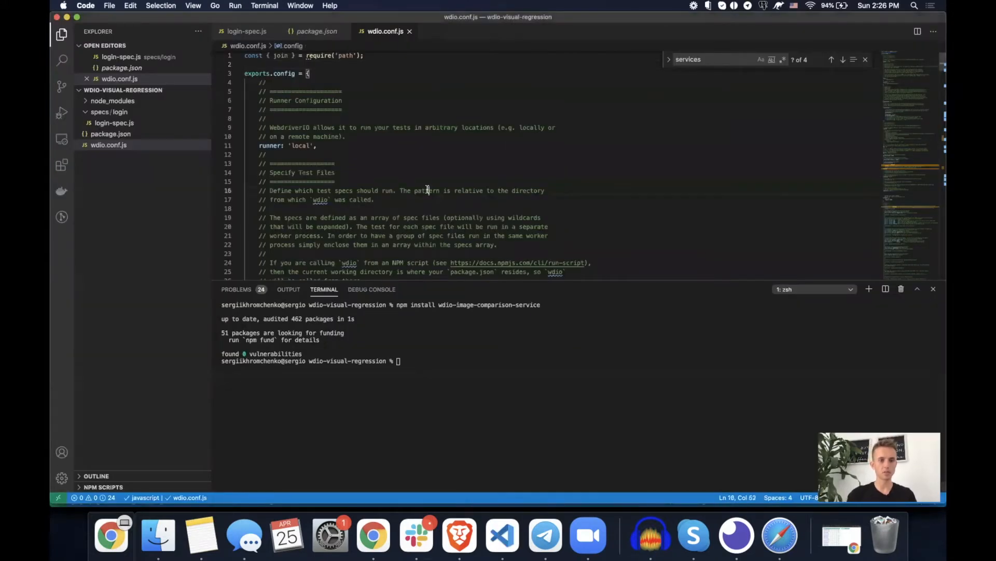
- Find the services setting in wdio.conf.js and replace it with chromedriver plus the image-comparison array
{"action": "type", "text": "serve"}
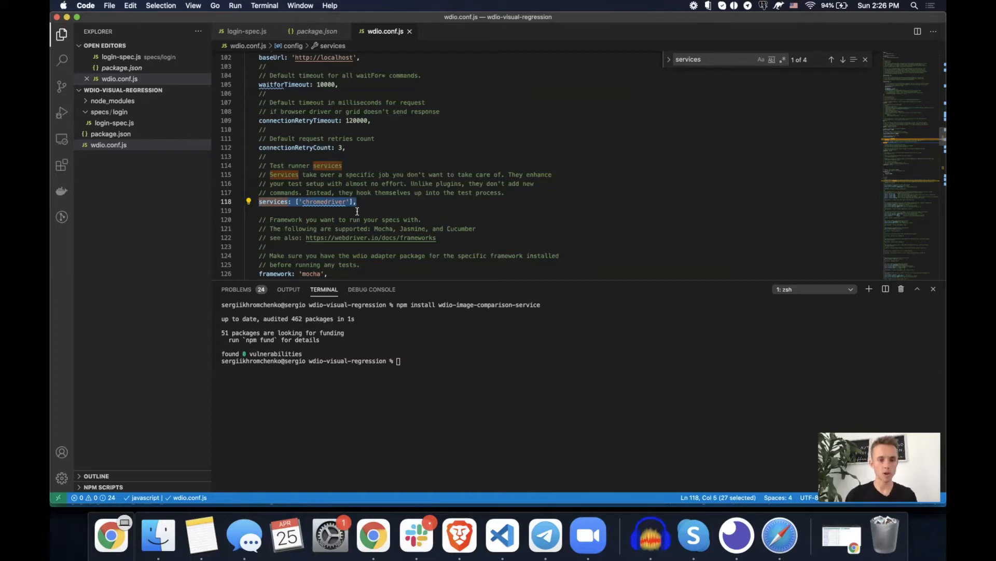
{"action": "left_click", "coordinate": [358, 202]}
{"action": "type", "text": "safa"}
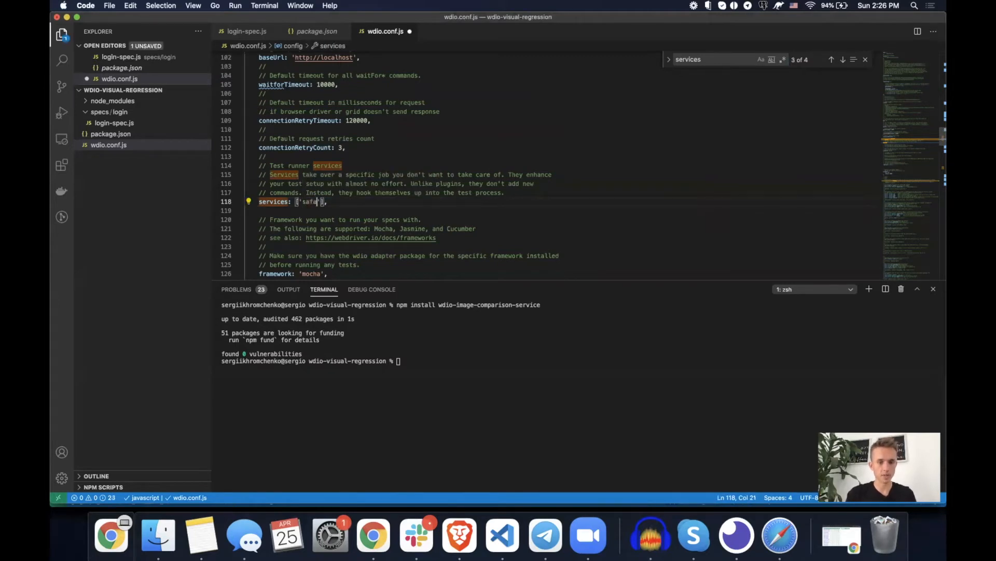
{"action": "type", "text": "ri"}
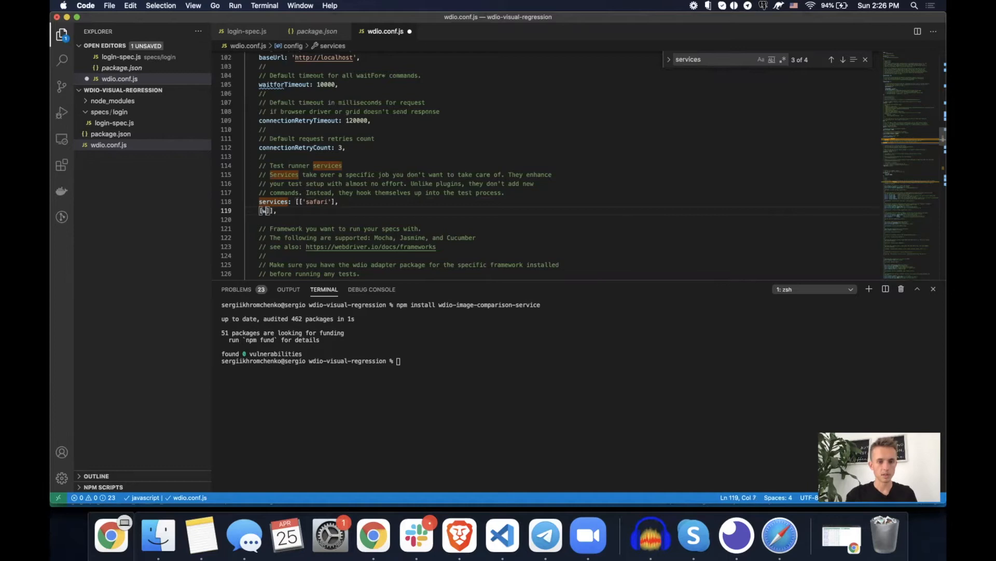
{"action": "type", "text": "wdioservice"}
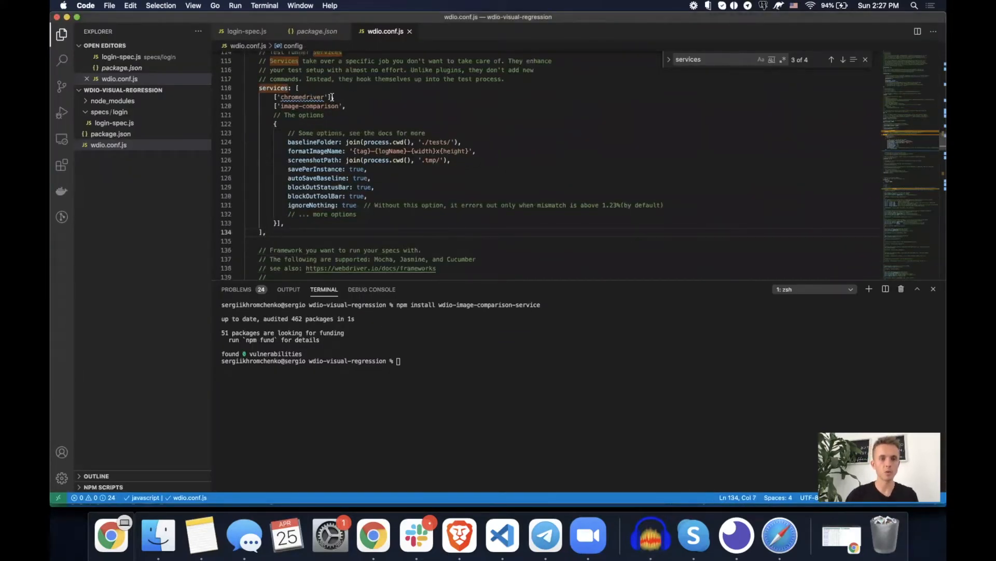
- Set ignoreNothing: true with its mismatch comment in the image-comparison options and save wdio.conf.js
{"action": "double_click", "coordinate": [302, 97]}
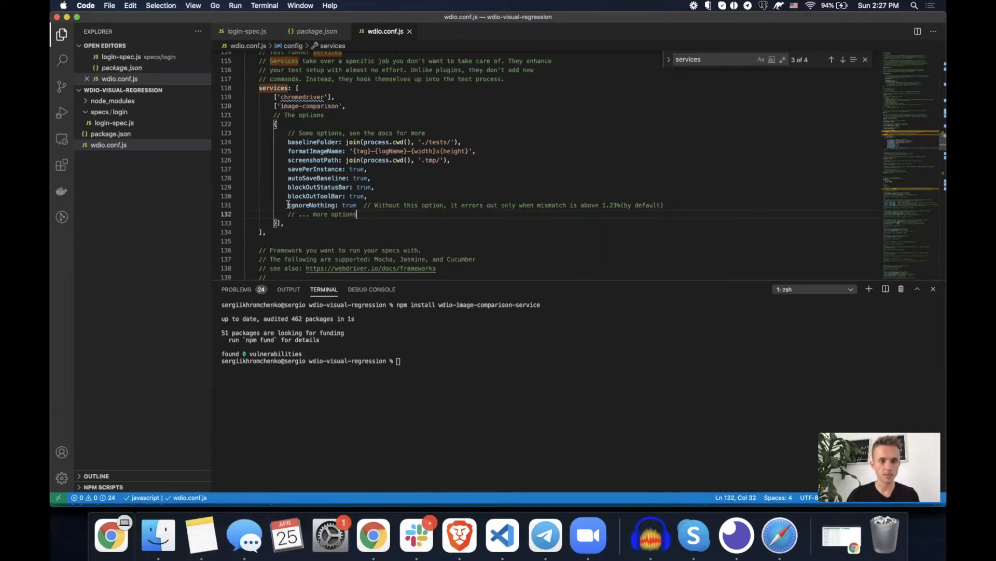
{"action": "double_click", "coordinate": [312, 204]}
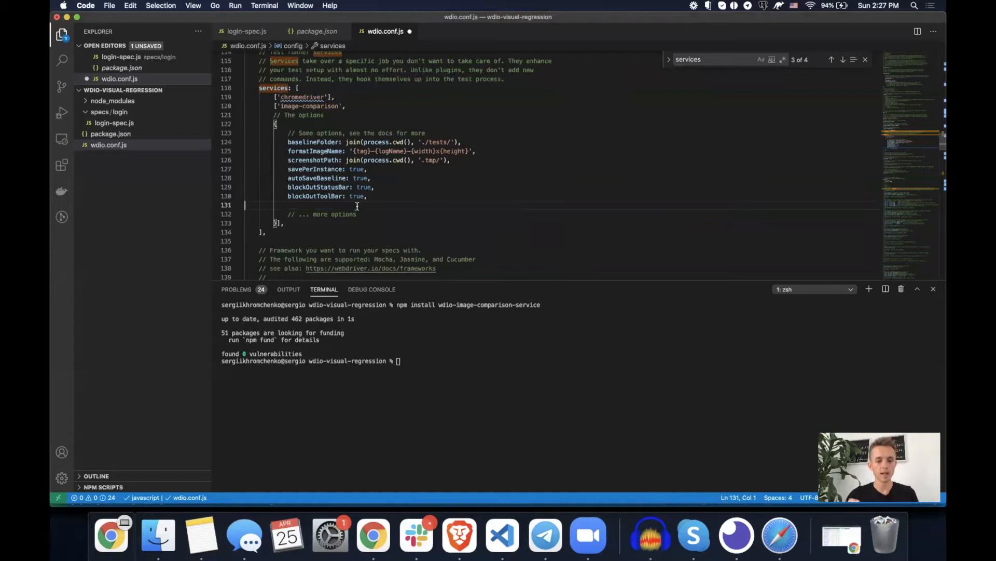
{"action": "type", "text": "ignoreNothing: true  // Without this option, it errors out only when mismatch is above 1.23%(by default)"}
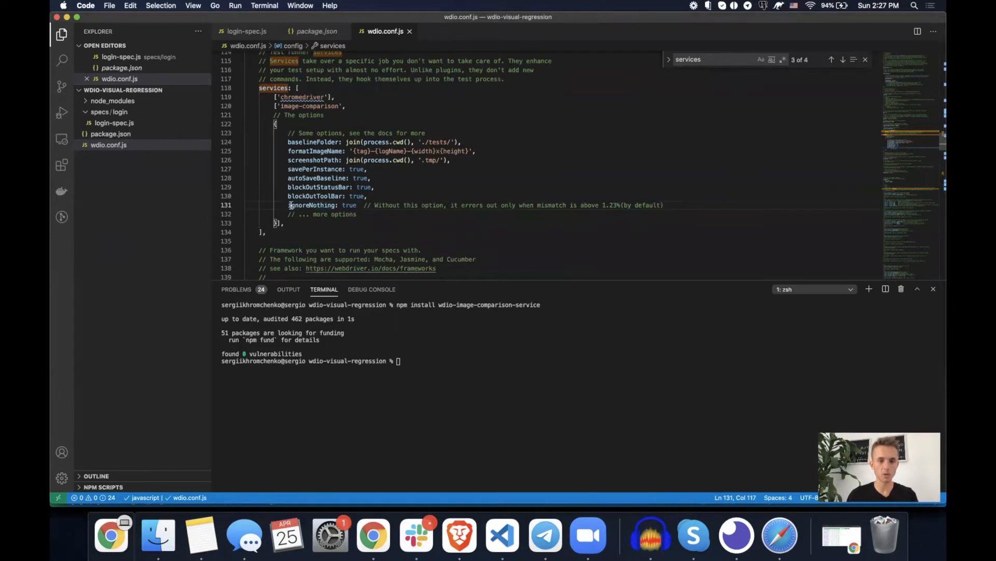
{"action": "left_click_drag", "start_coordinate": [289, 204], "coordinate": [664, 204]}
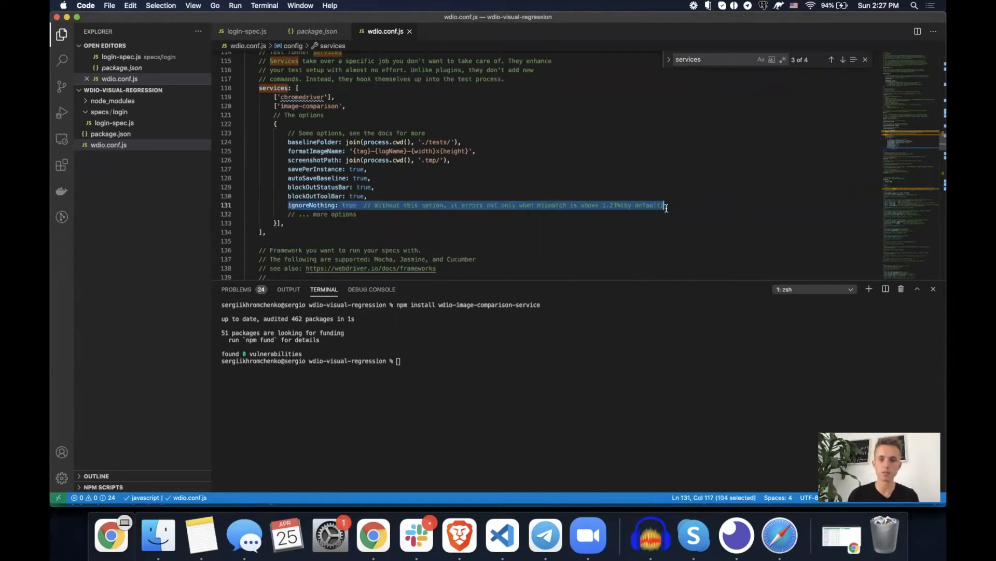
{"action": "left_click", "coordinate": [689, 205]}
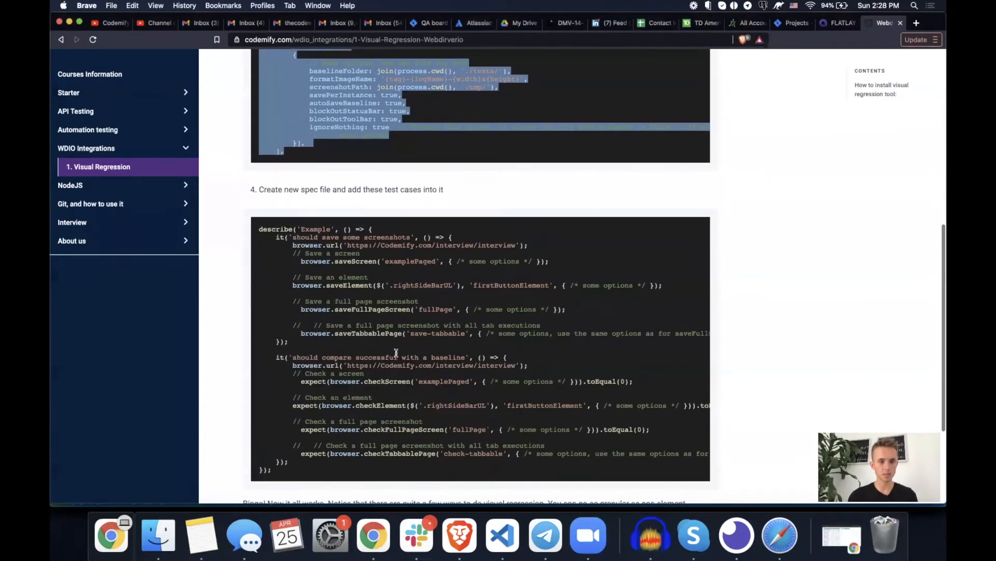
- Copy the step 4 Example describe block with save and compare screenshot tests into login-spec.js
{"action": "scroll", "scroll_direction": "down", "scroll_amount": 3}
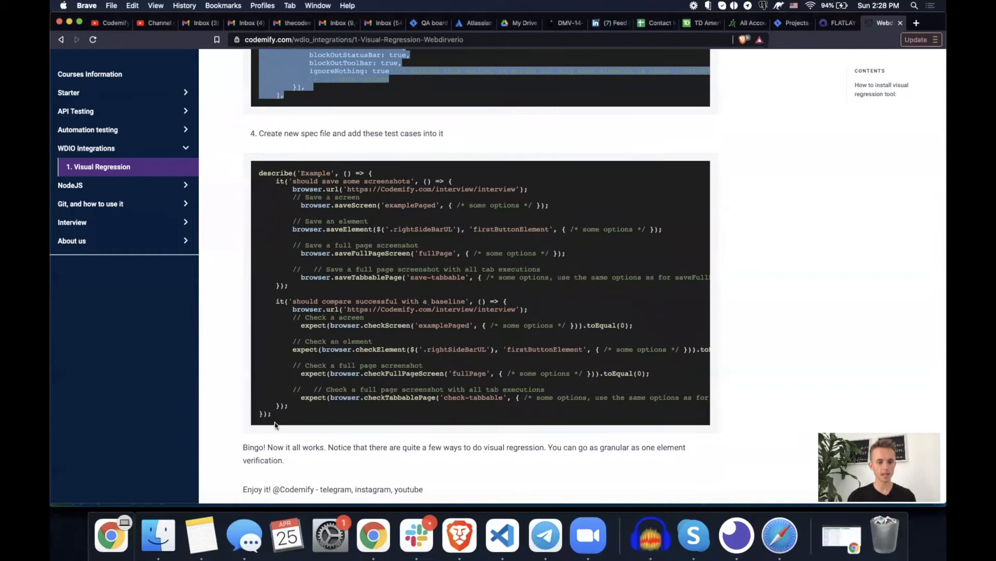
{"action": "left_click_drag", "start_coordinate": [260, 173], "coordinate": [282, 414]}
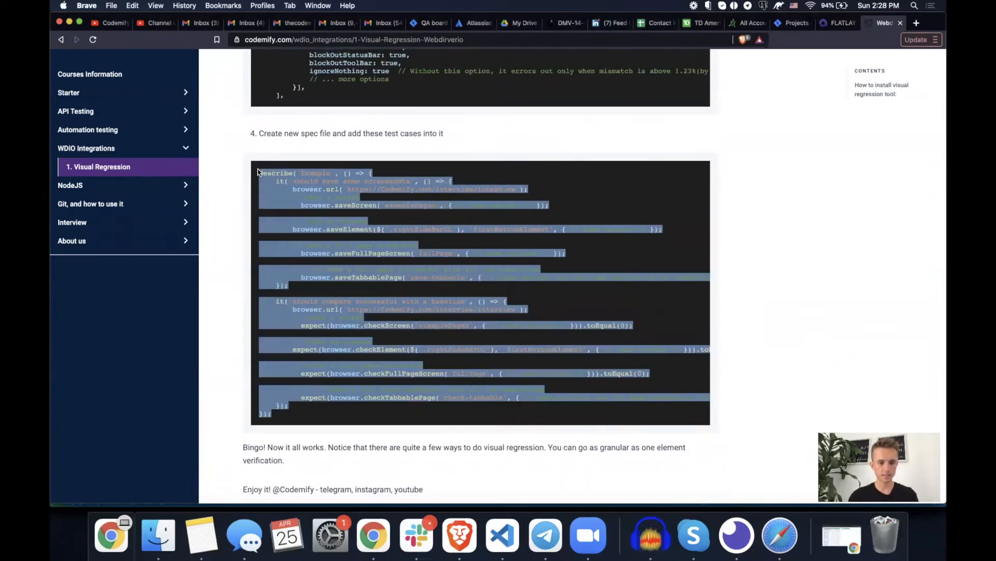
{"action": "left_click", "coordinate": [261, 133]}
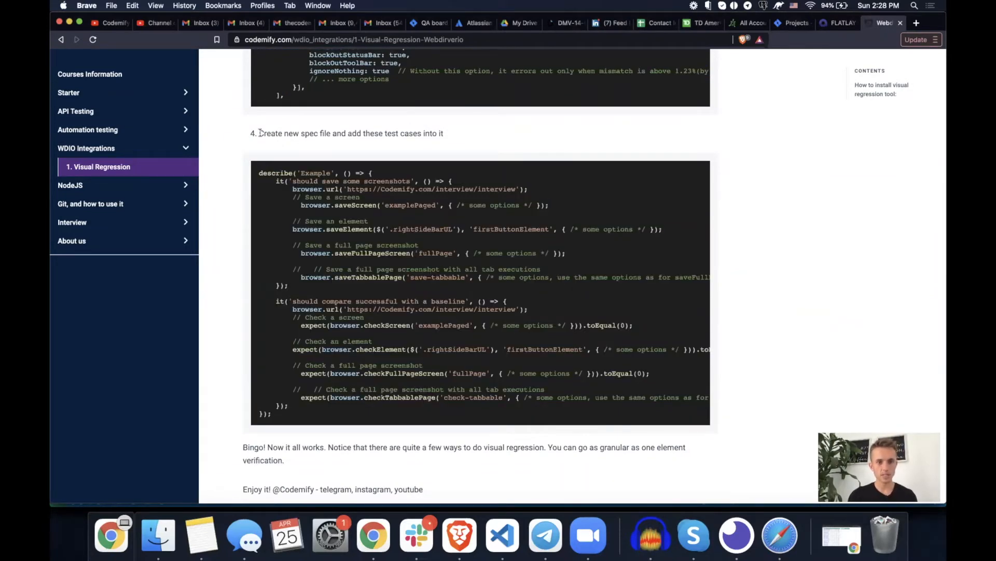
{"action": "left_click_drag", "start_coordinate": [259, 133], "coordinate": [444, 133]}
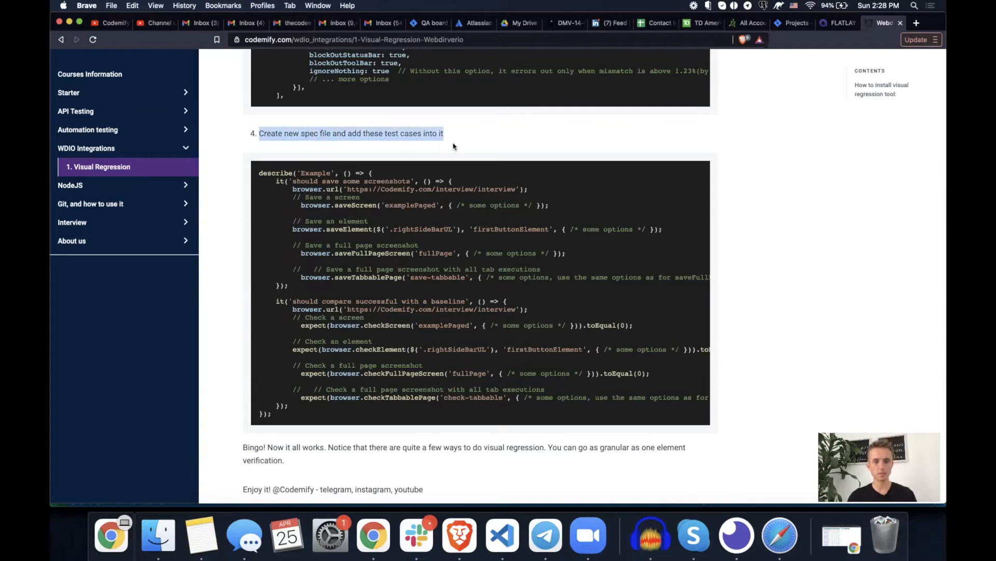
{"action": "left_click", "coordinate": [503, 536]}
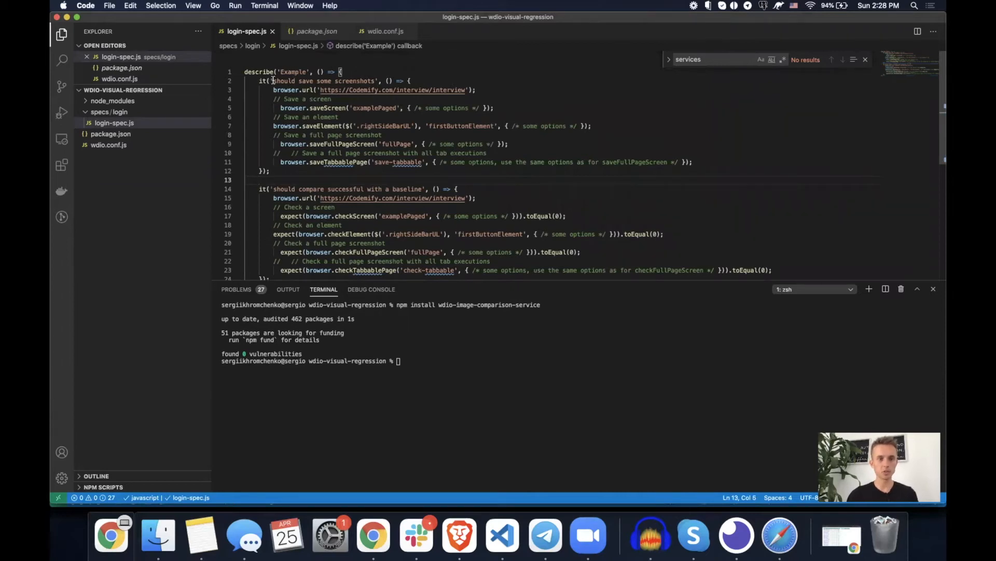
- Rename the first test, then comment out the element, full-page and tabbable save lines
{"action": "left_click_drag", "start_coordinate": [273, 81], "coordinate": [374, 81]}
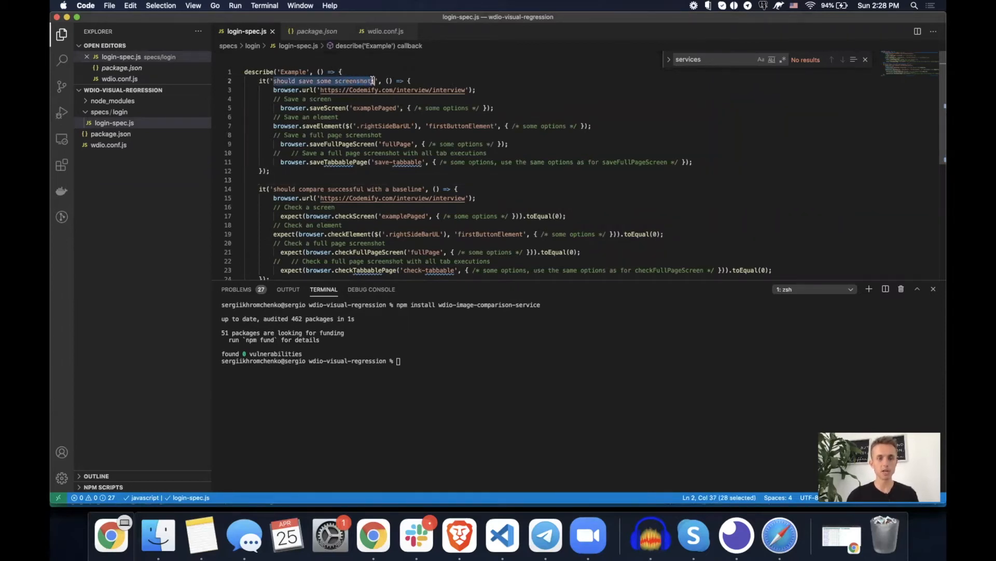
{"action": "type", "text": "any"}
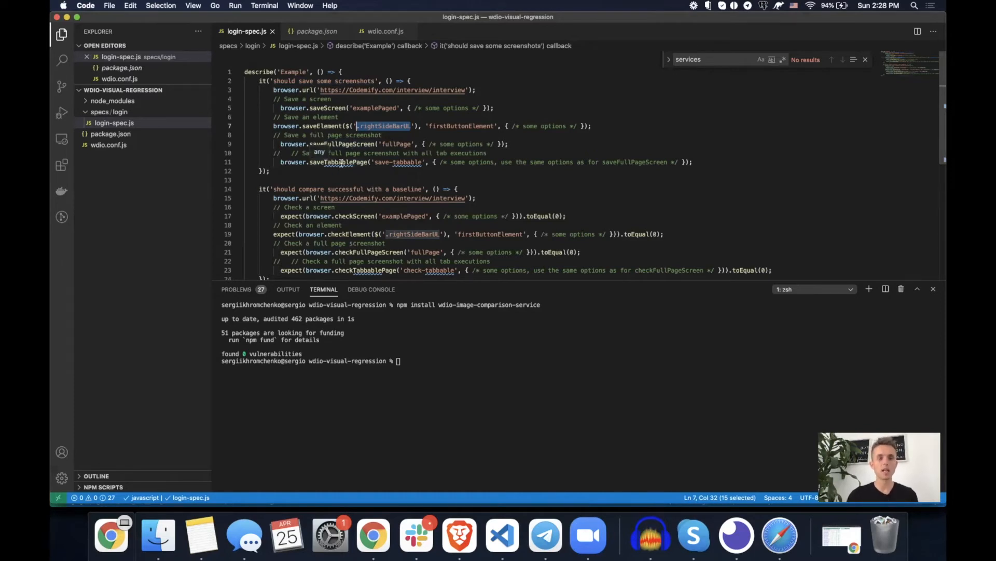
{"action": "left_click_drag", "start_coordinate": [358, 125], "coordinate": [692, 162]}
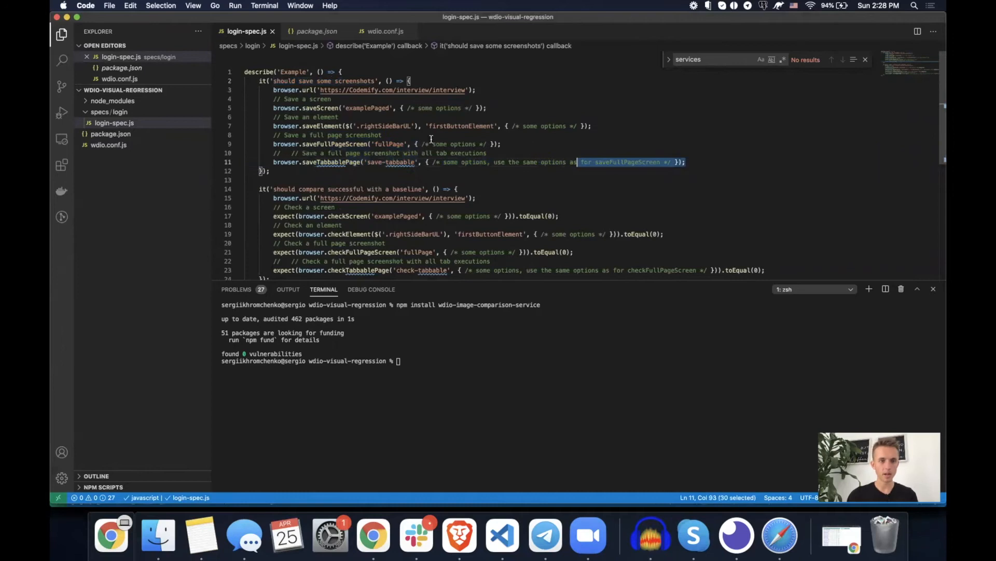
{"action": "key", "text": "cmd+/"}
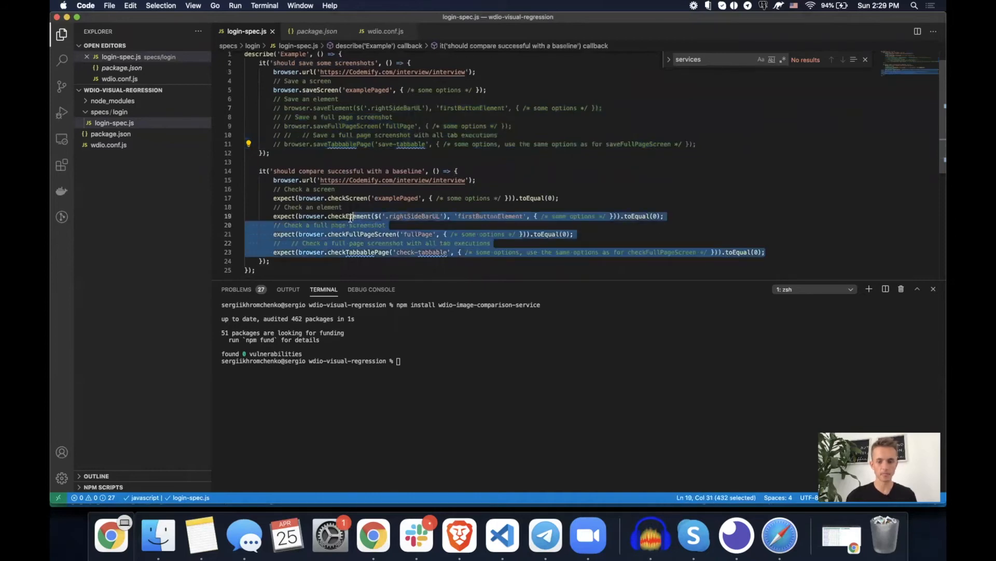
- Comment out the element and full-page checks, then type npx wdio wdio.conf.js --spec with the copied spec path
{"action": "key", "text": "cmd+/"}
{"action": "type", "text": "npx"}
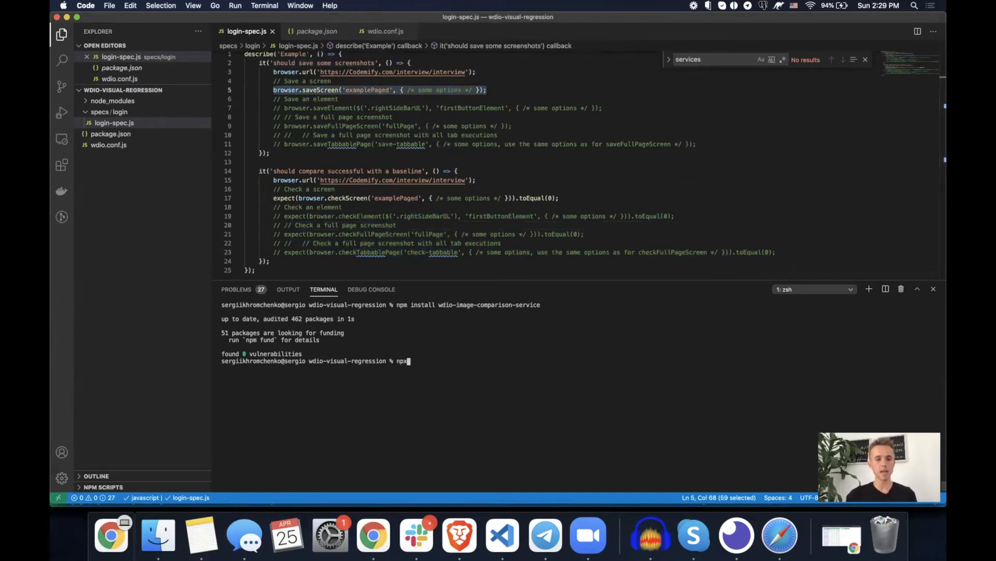
{"action": "type", "text": "wdio"}
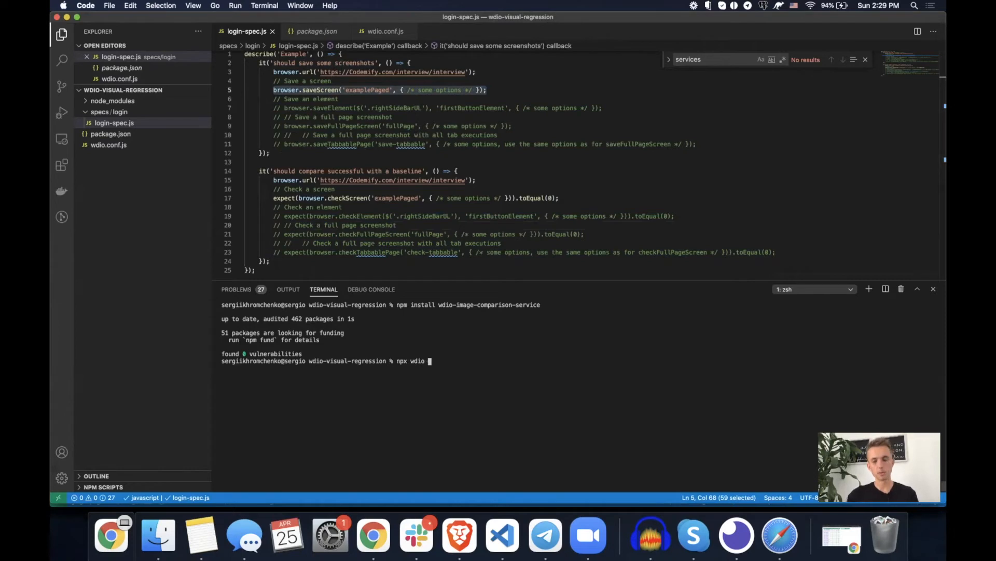
{"action": "type", "text": "wdio.conf.js"}
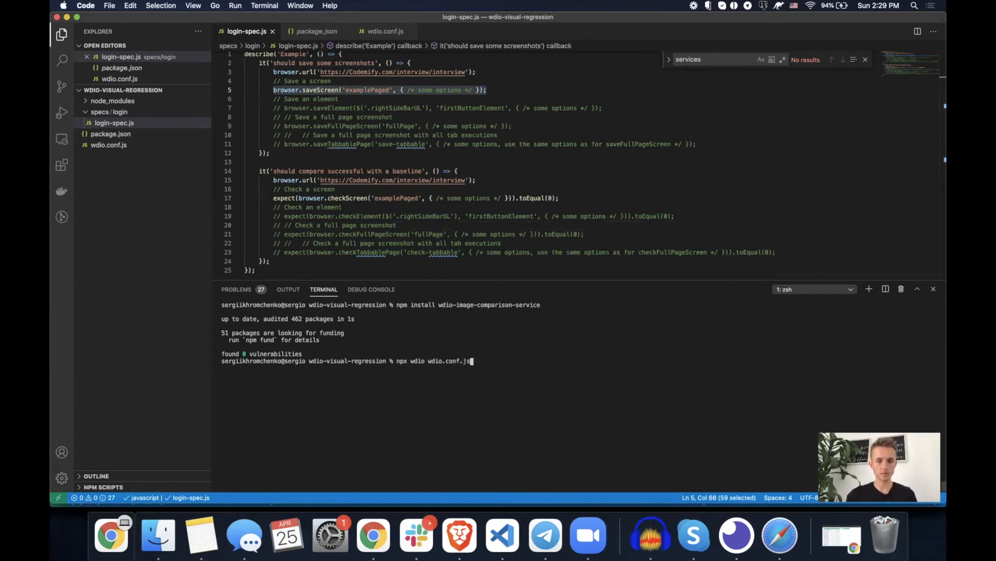
{"action": "type", "text": "--spec"}
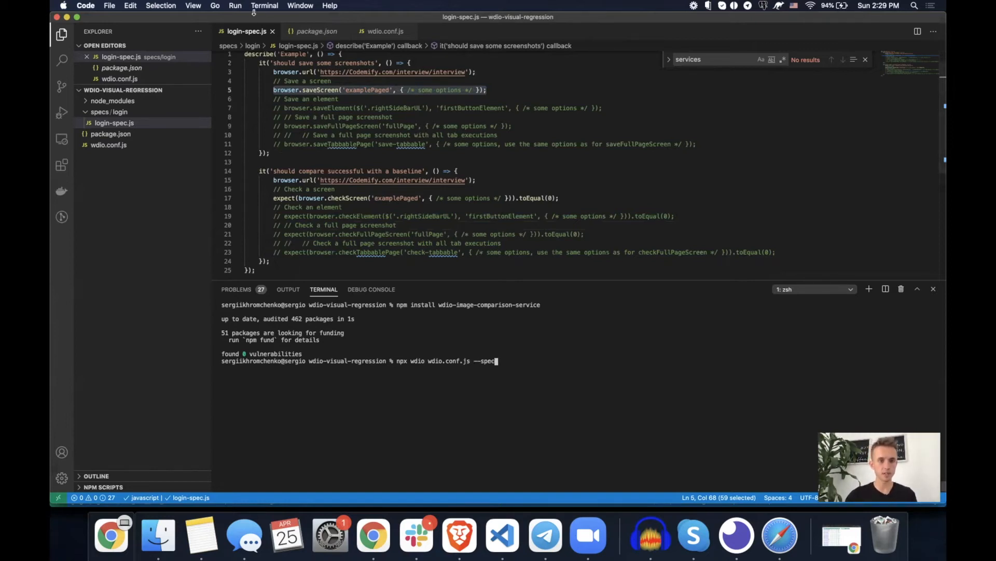
{"action": "right_click", "coordinate": [243, 31]}
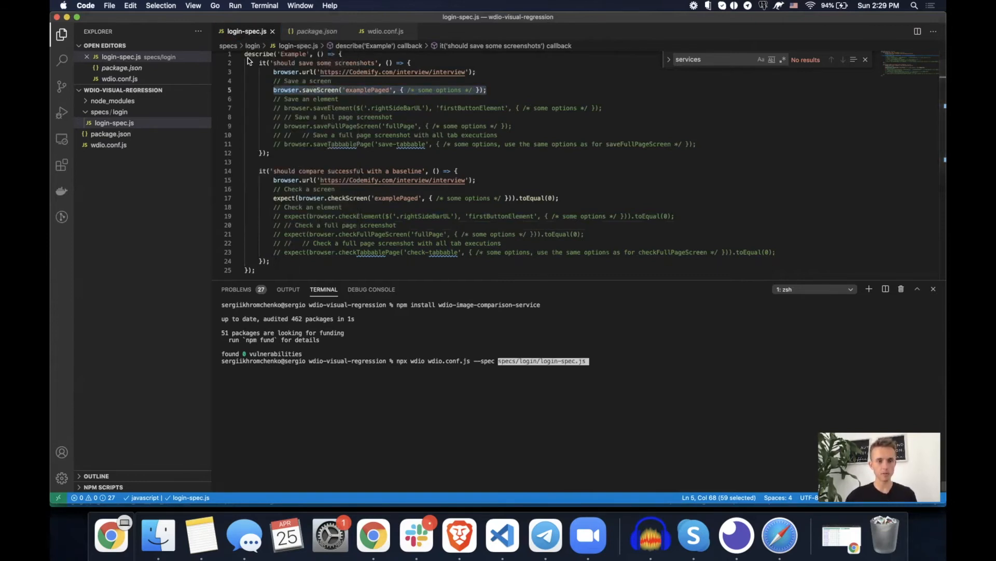
{"action": "left_click", "coordinate": [633, 360]}
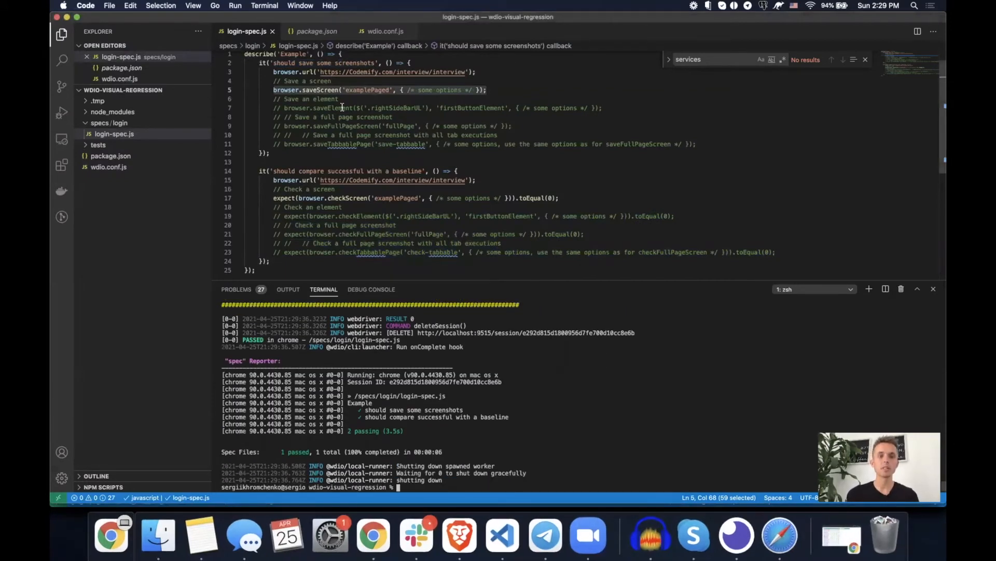
- Review the passing run by highlighting the saveScreen, saveElement and checkScreen calls
{"action": "double_click", "coordinate": [311, 89]}
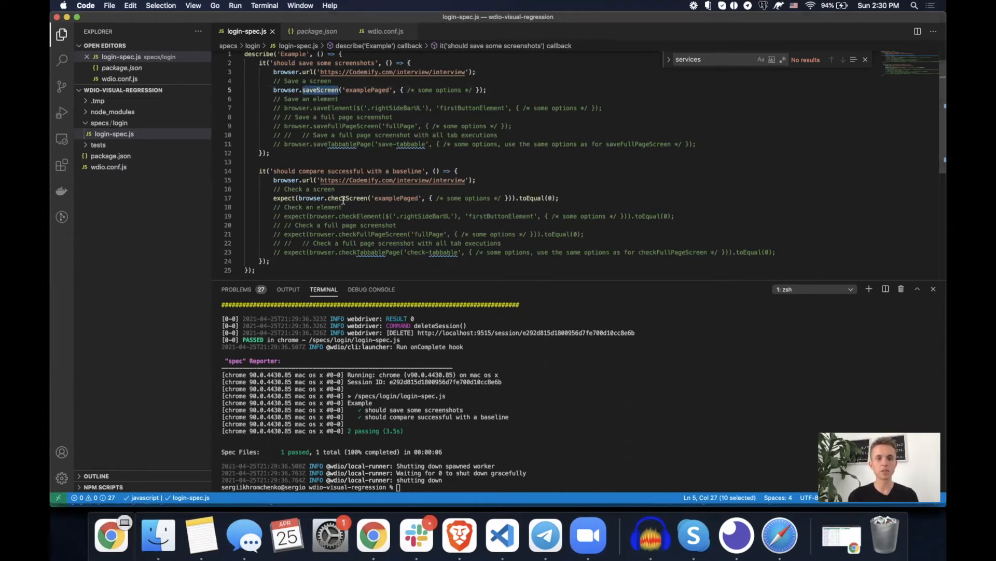
{"action": "double_click", "coordinate": [348, 197]}
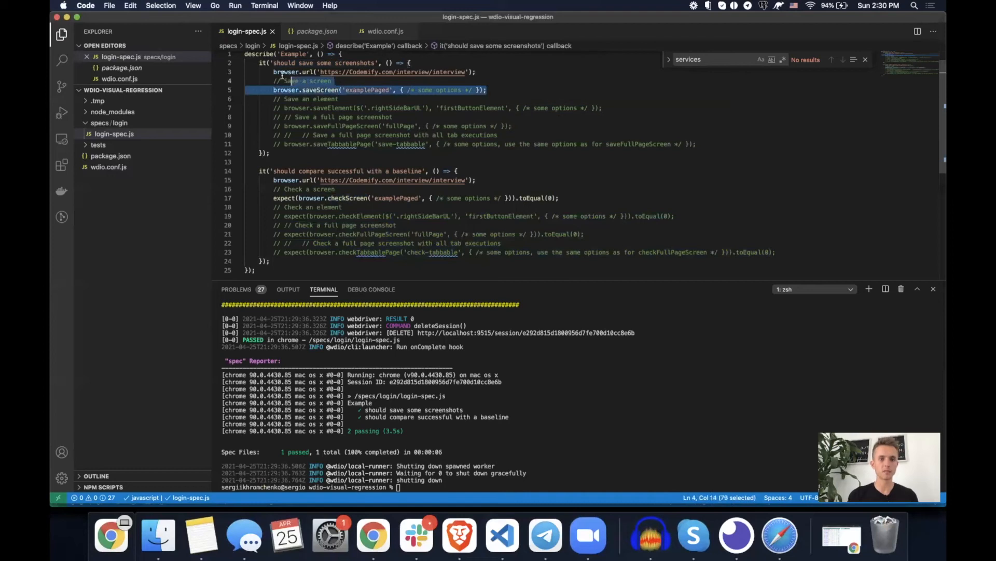
{"action": "double_click", "coordinate": [320, 89]}
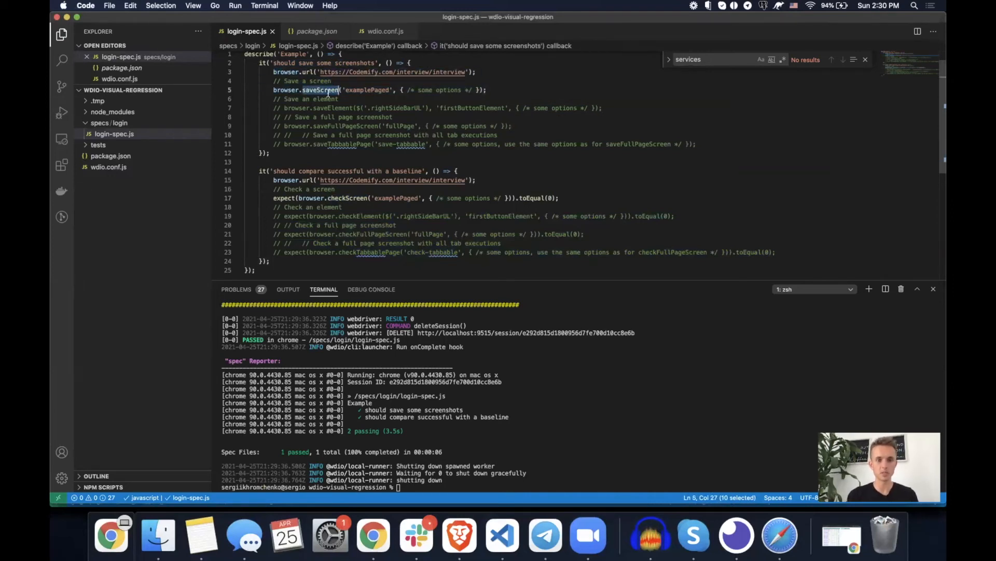
{"action": "double_click", "coordinate": [347, 198]}
{"action": "type", "text": "browser.debug"}
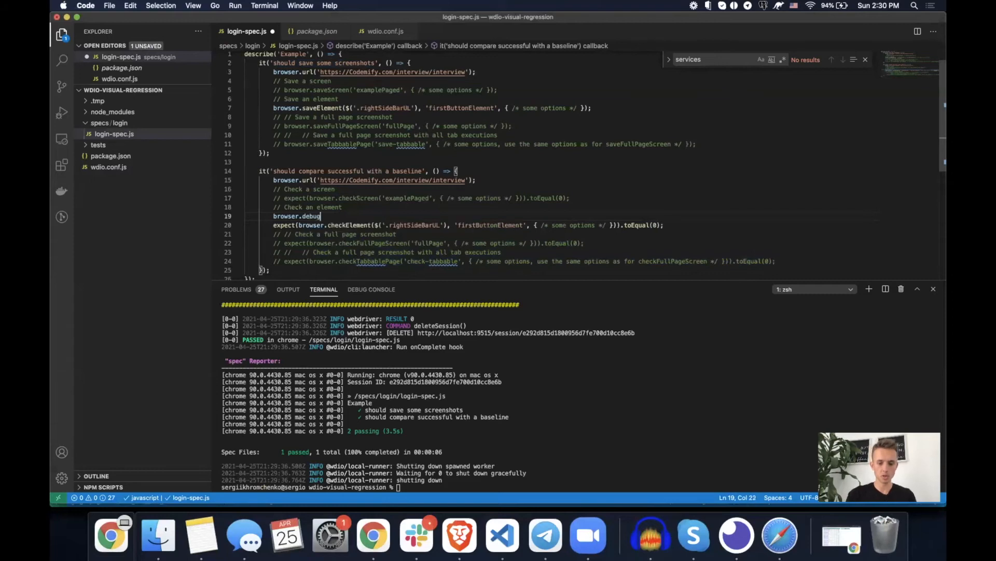
- Add browser.debug(); before the checkElement line
{"action": "type", "text": "();"}
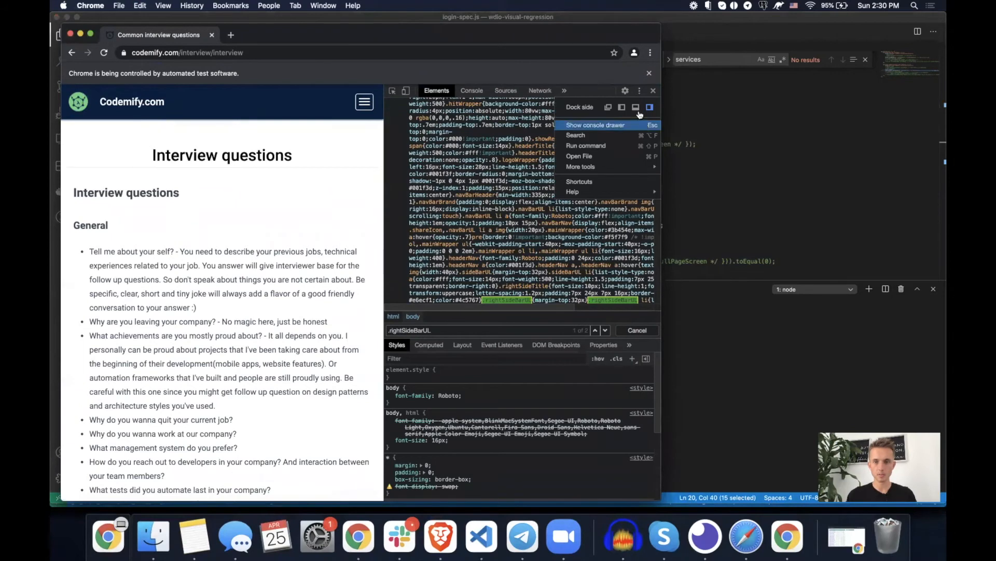
- Change the DevTools dock side from its menu while inspecting the paused interview page
{"action": "left_click", "coordinate": [635, 106]}
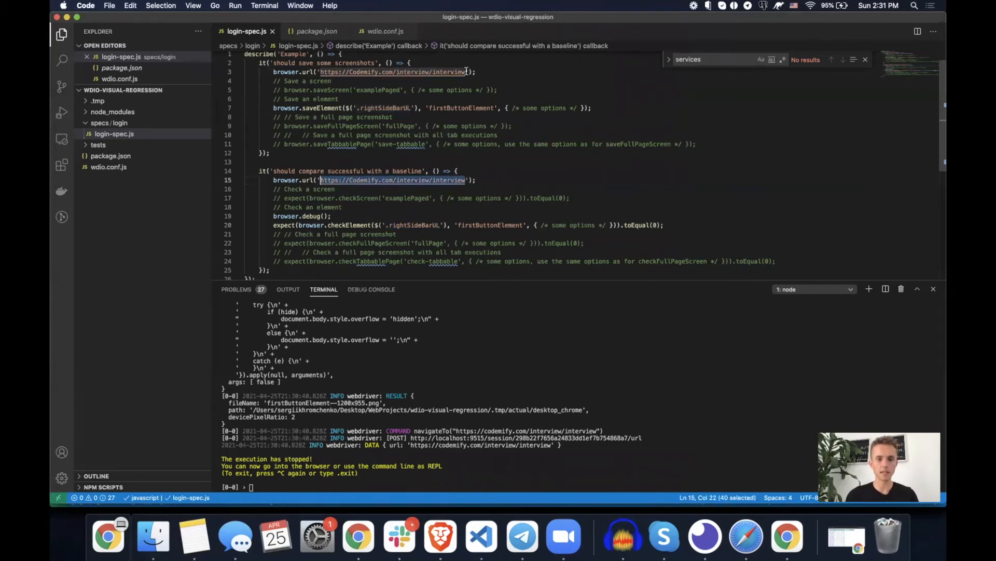
- Run npx wdio wdio.conf.js --spec specs/login/login-spec.js from the integrated terminal
{"action": "double_click", "coordinate": [357, 71]}
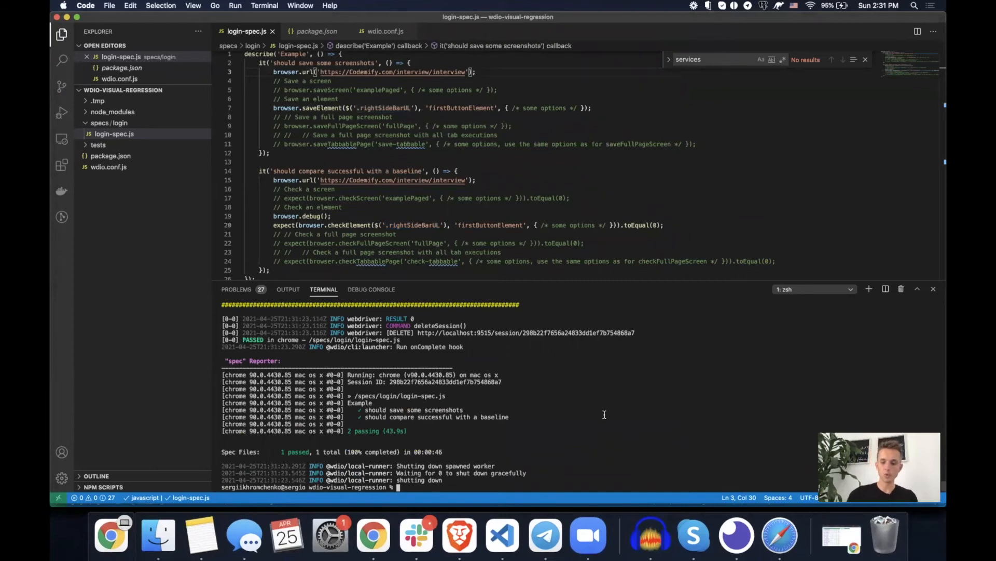
{"action": "type", "text": "npx wdio wdio.conf.js --spec specs/login/login-spec.js"}
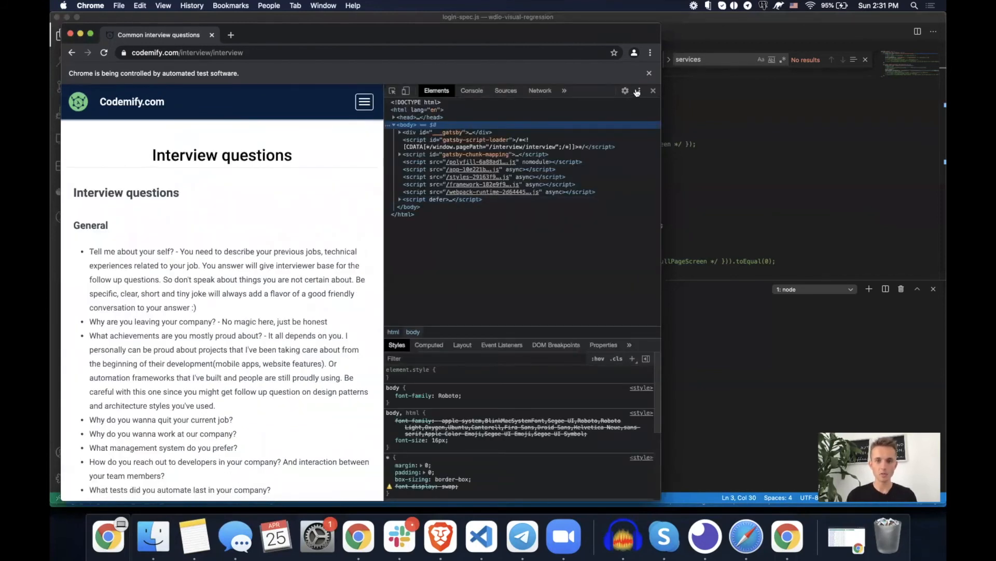
- Choose 'Dock to bottom' in the DevTools menu so the page shows its wide layout
{"action": "left_click", "coordinate": [639, 90]}
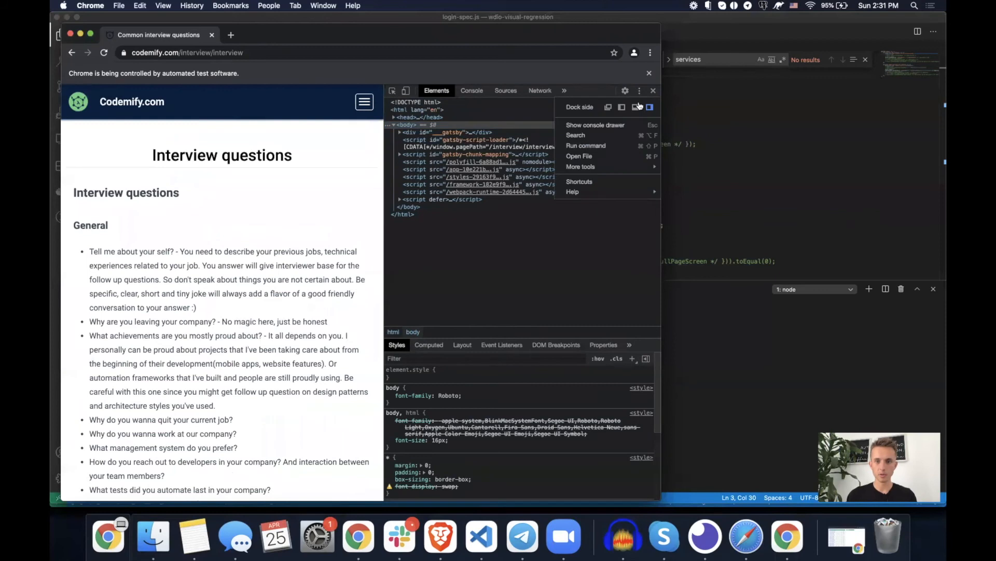
{"action": "left_click", "coordinate": [622, 107]}
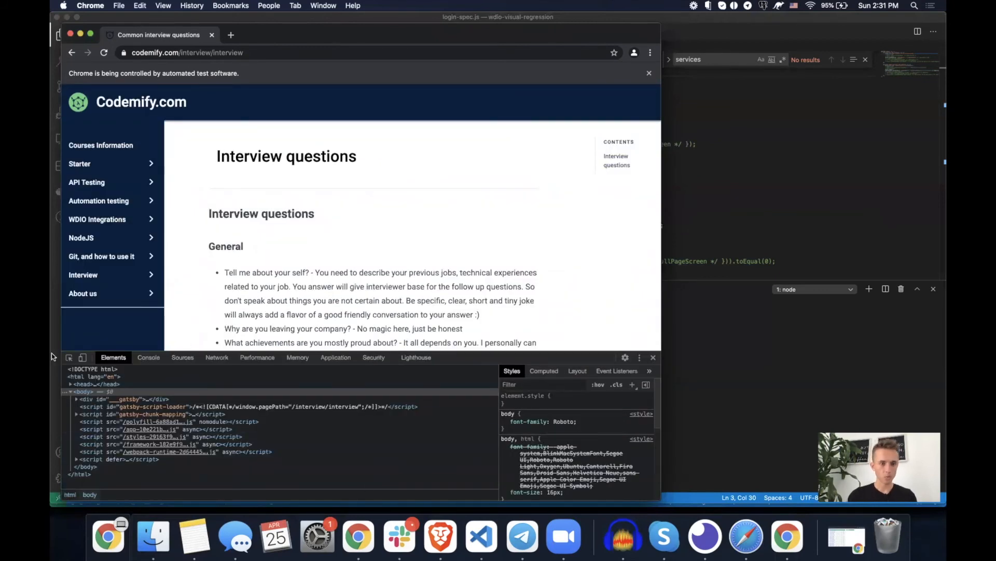
{"action": "mouse_move", "coordinate": [615, 160]}
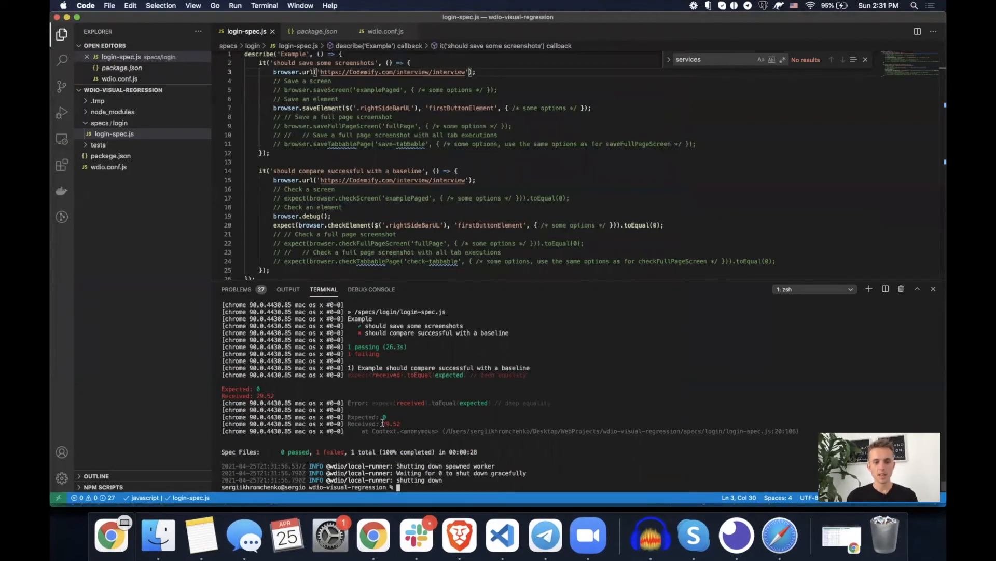
- Edit login-spec.js to use saveFullPageScreen and checkFullPageScreen instead of the element checks
{"action": "double_click", "coordinate": [390, 423]}
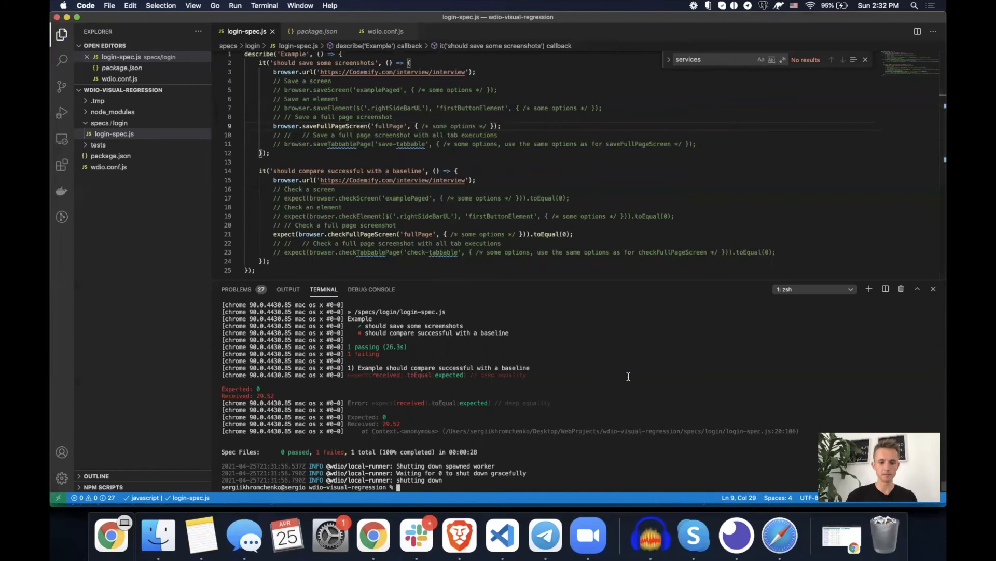
- Run npx wdio wdio.conf.js --spec specs/login/login-spec.js for the full-page screenshot test
{"action": "type", "text": "npx wdio wdio.conf.js --spec specs/login/login-spec.js"}
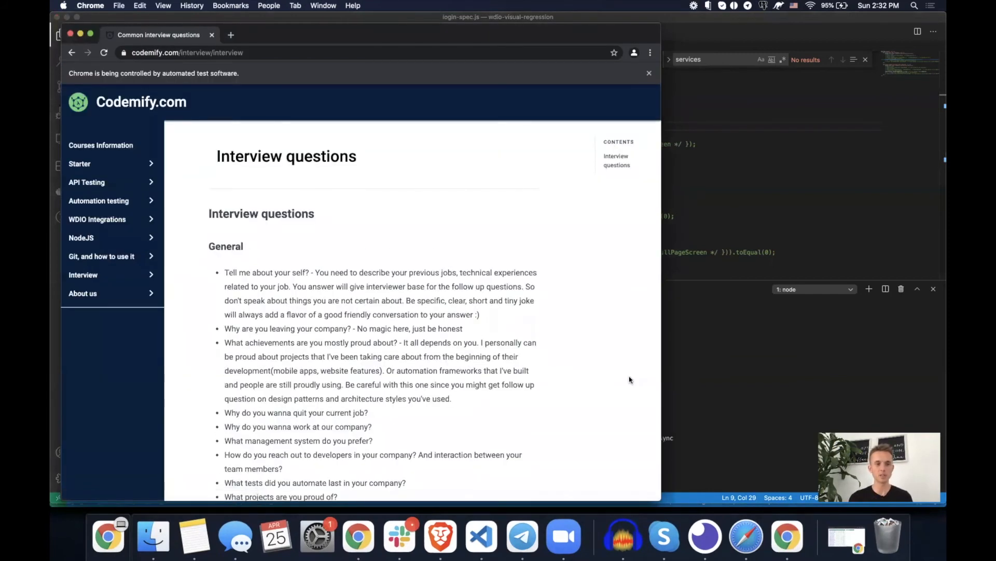
- Let the automated Chrome scroll the whole interview page while the full-page screenshot is captured
{"action": "scroll", "scroll_direction": "down", "scroll_amount": 3}
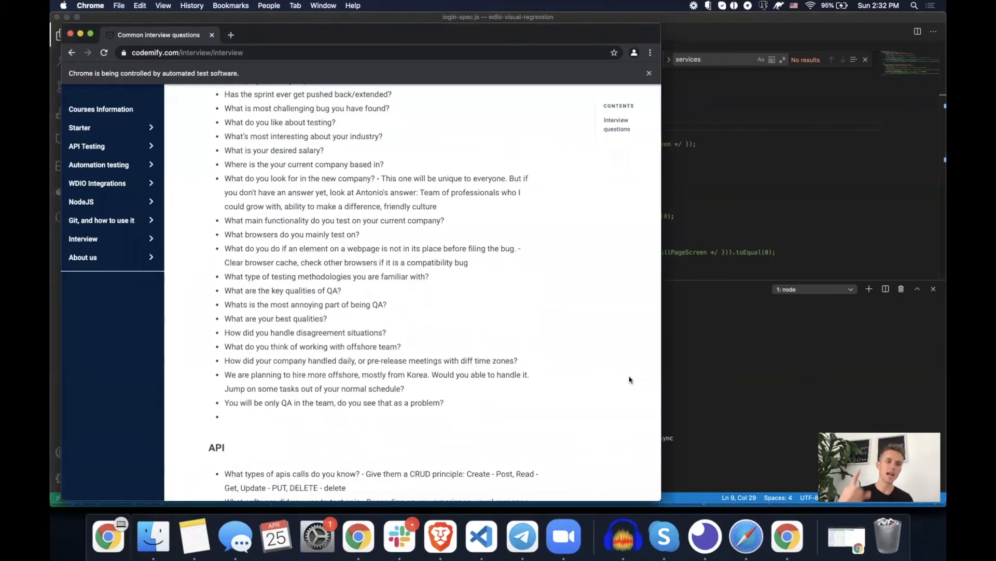
{"action": "scroll", "scroll_direction": "down", "scroll_amount": 3}
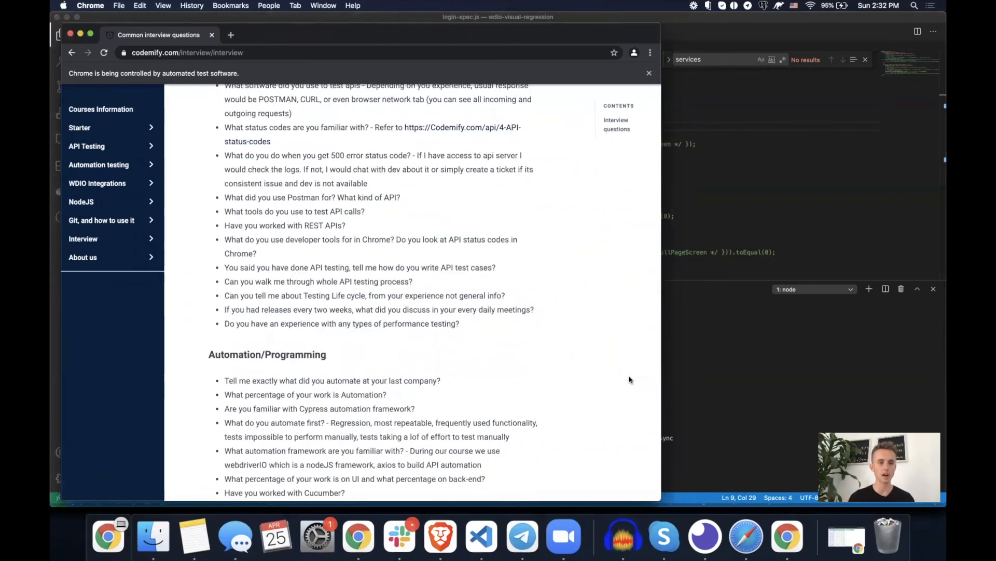
{"action": "scroll", "scroll_direction": "down", "scroll_amount": 3}
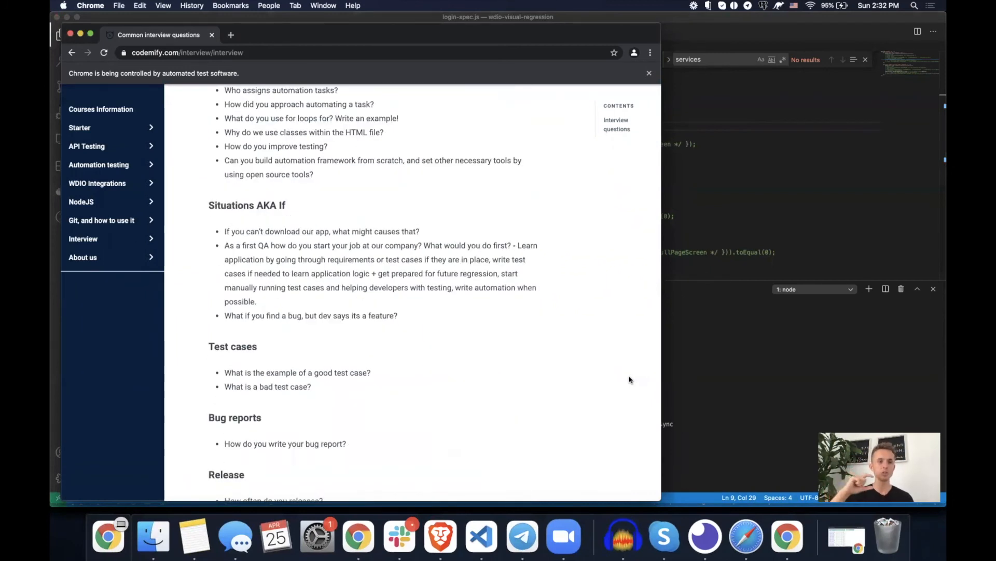
{"action": "scroll", "scroll_direction": "down", "scroll_amount": 3}
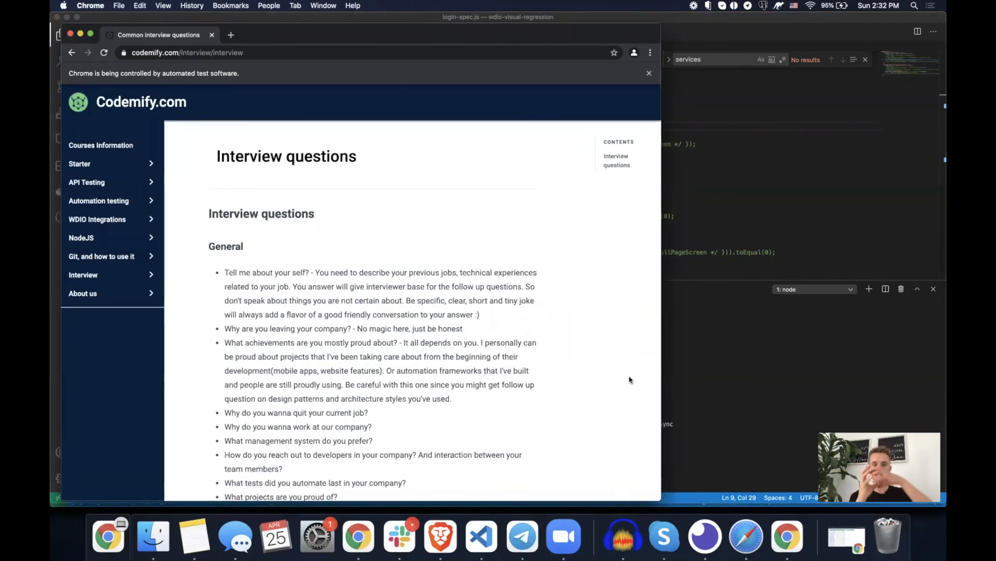
{"action": "scroll", "scroll_direction": "down", "scroll_amount": 3}
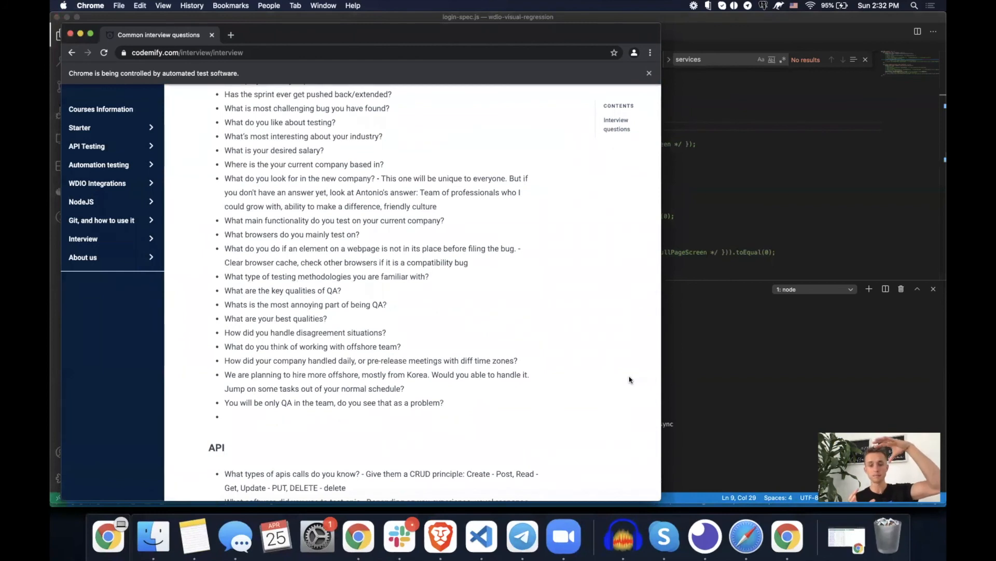
{"action": "scroll", "scroll_direction": "down", "scroll_amount": 3}
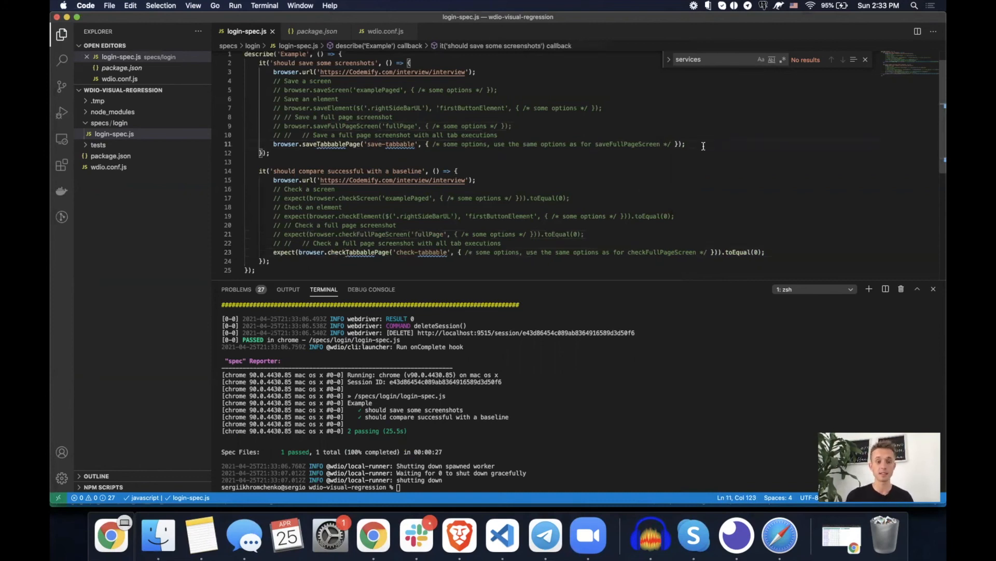
{"action": "mouse_move", "coordinate": [517, 406]}
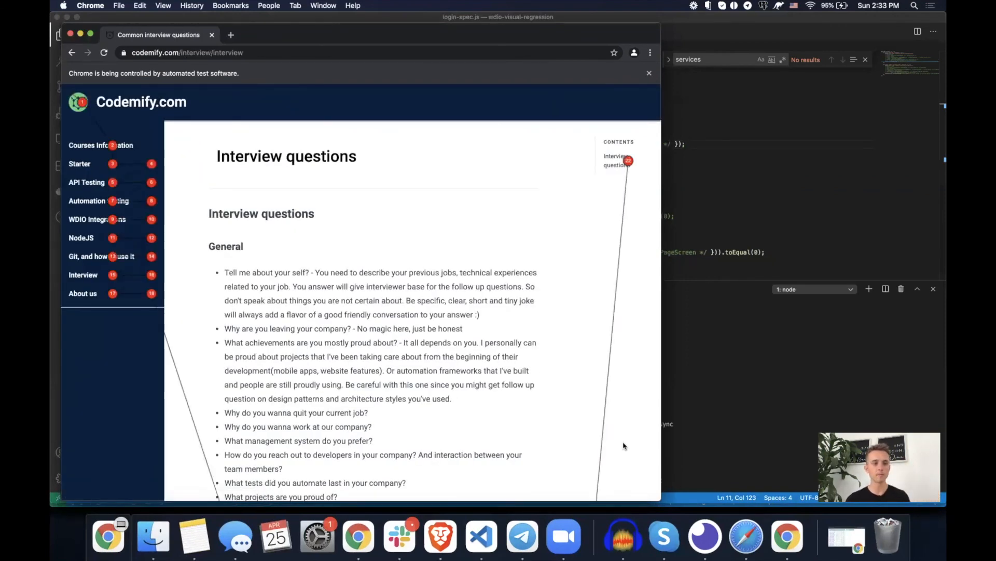
- Let the run scroll the page with tab-order lines drawn down to the Previous and Next links until it finishes
{"action": "scroll", "scroll_direction": "down", "scroll_amount": 3}
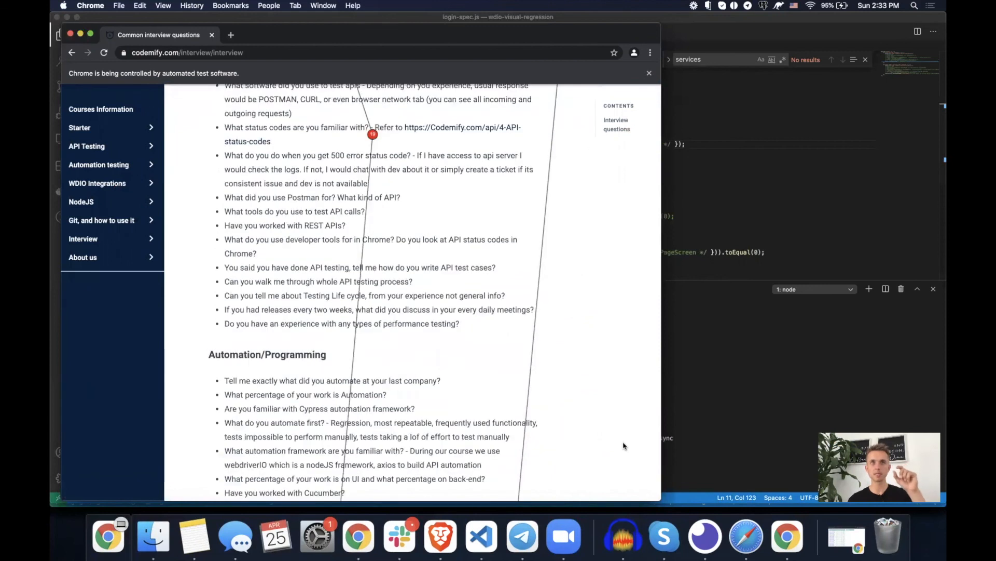
{"action": "scroll", "scroll_direction": "down", "scroll_amount": 3}
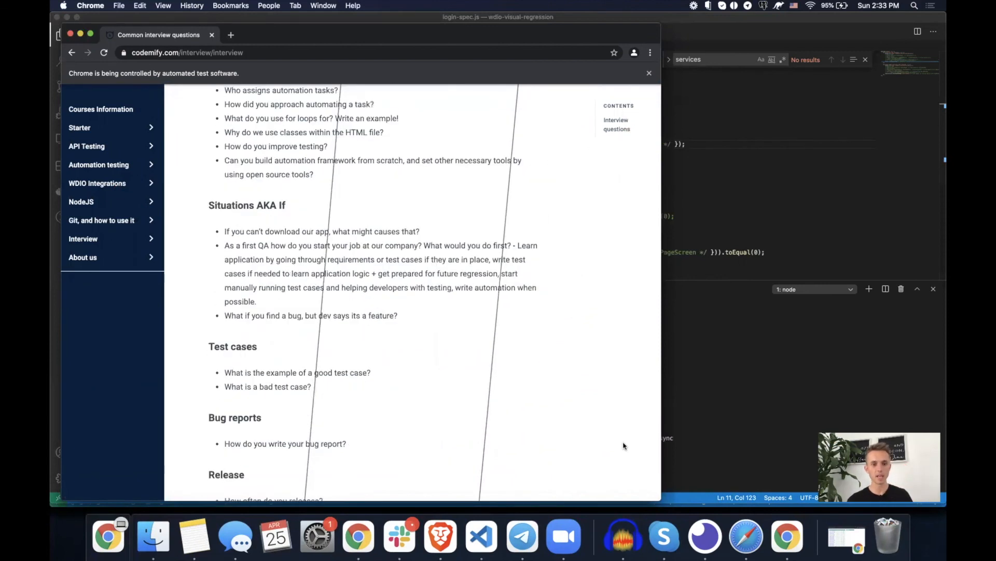
{"action": "scroll", "scroll_direction": "down", "scroll_amount": 3}
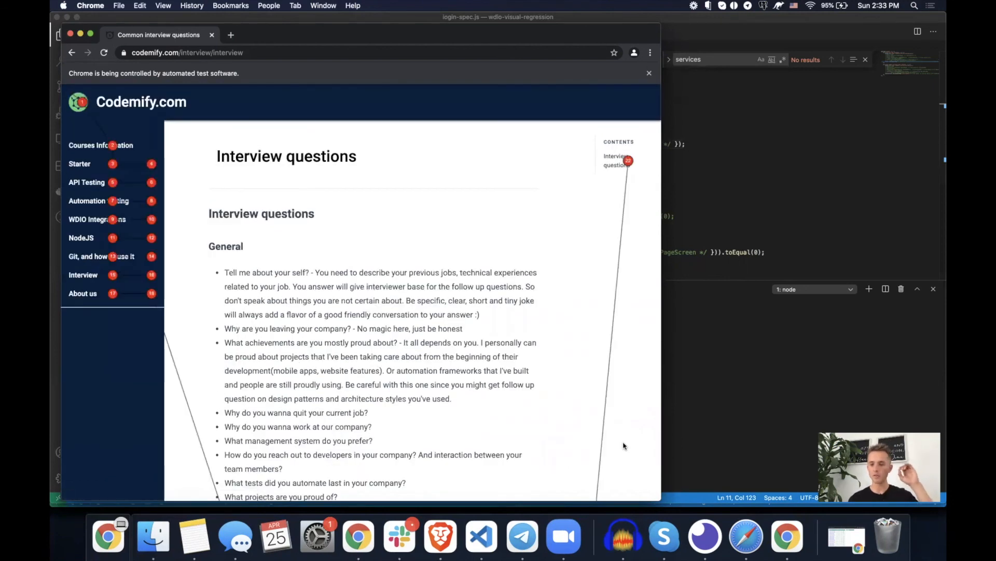
{"action": "scroll", "scroll_direction": "down", "scroll_amount": 3}
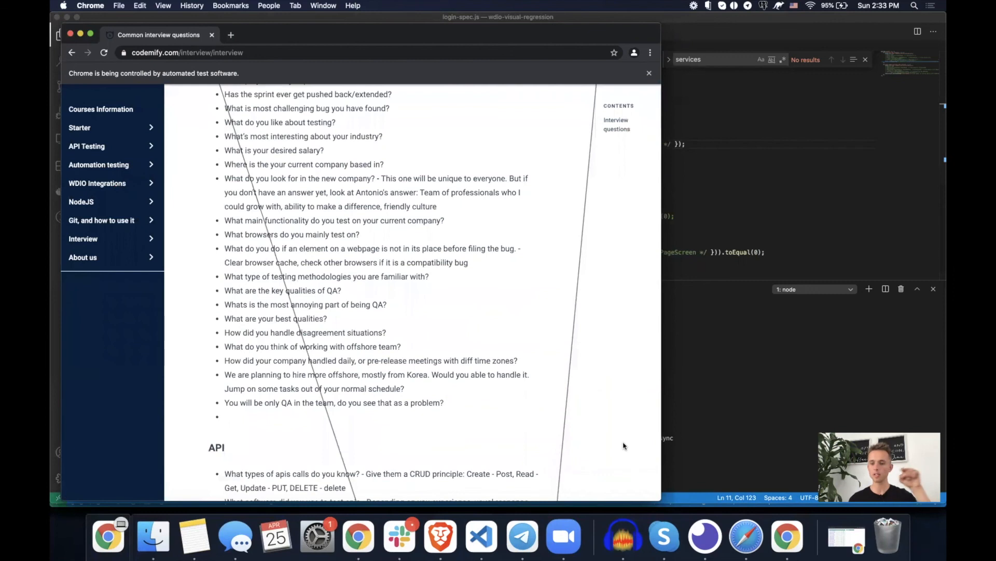
{"action": "scroll", "scroll_direction": "down", "scroll_amount": 3}
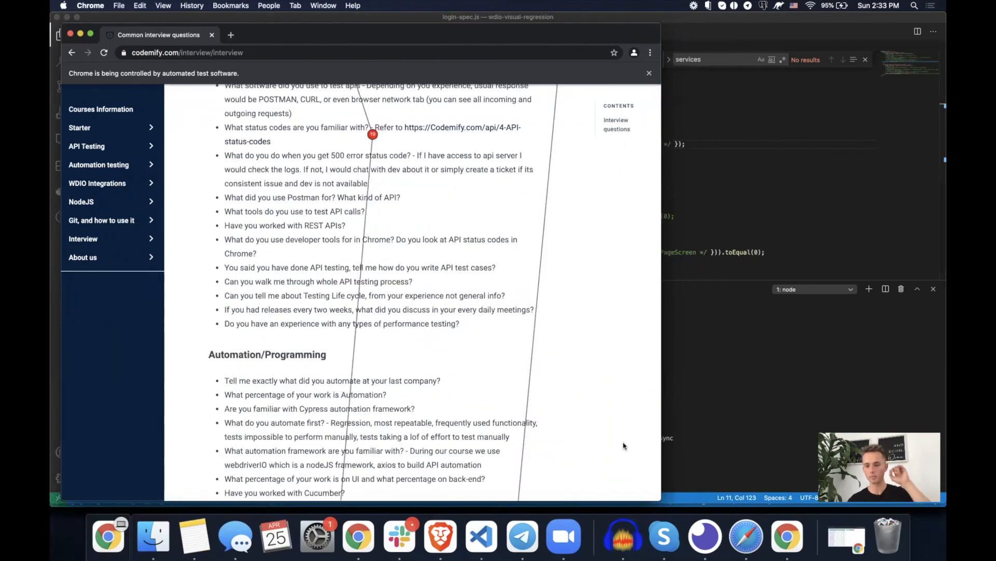
{"action": "scroll", "scroll_direction": "down", "scroll_amount": 3}
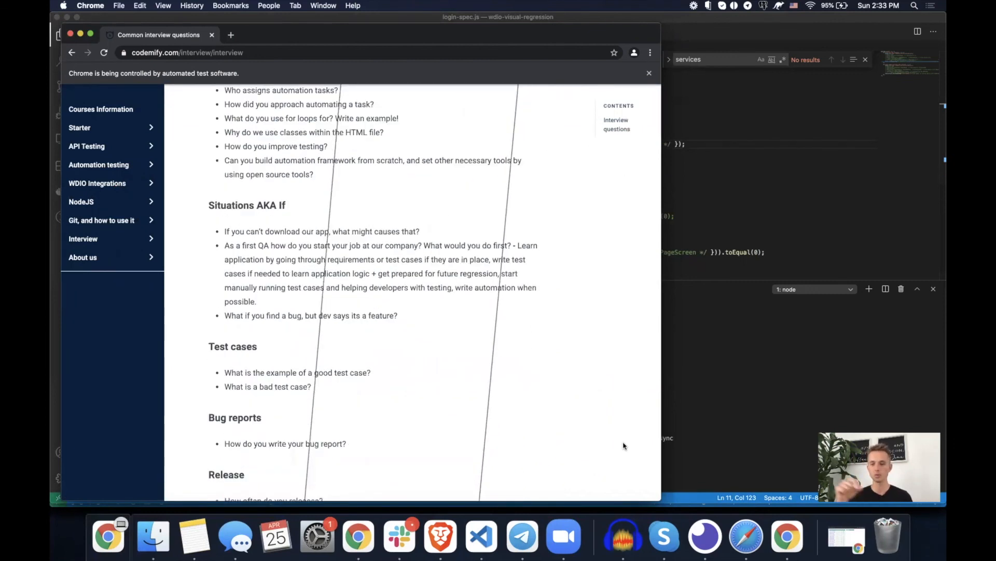
{"action": "scroll", "scroll_direction": "down", "scroll_amount": 3}
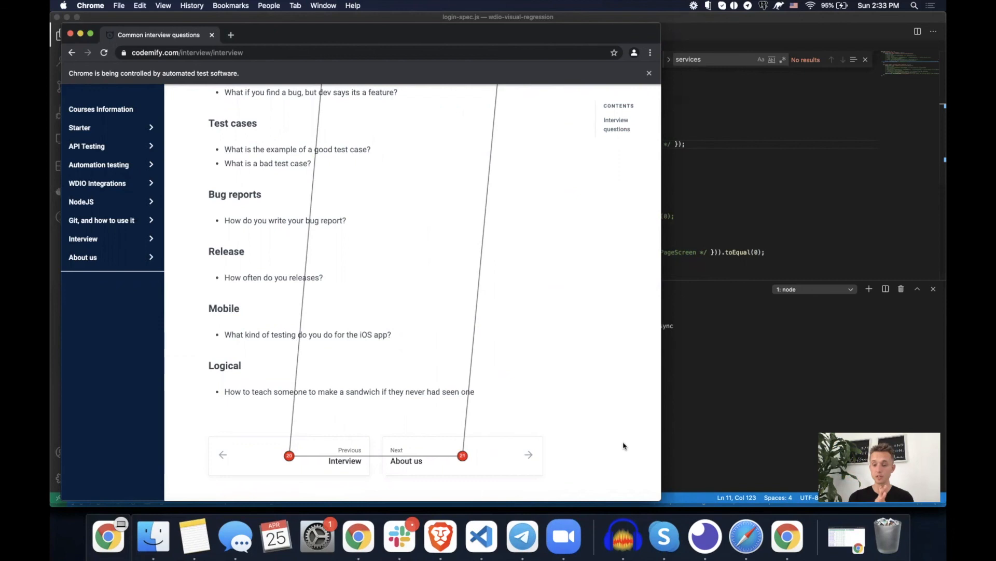
{"action": "left_click", "coordinate": [502, 536]}
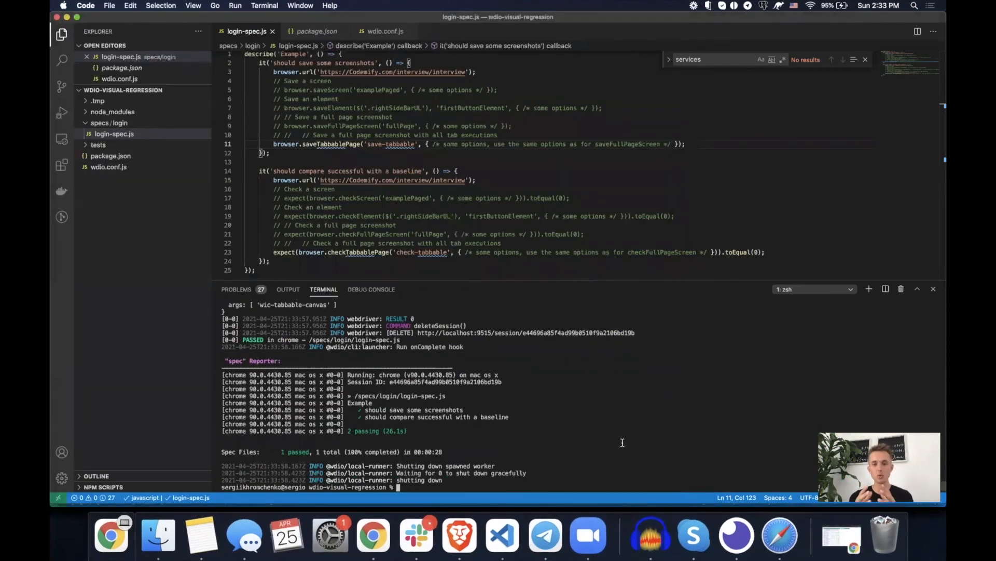